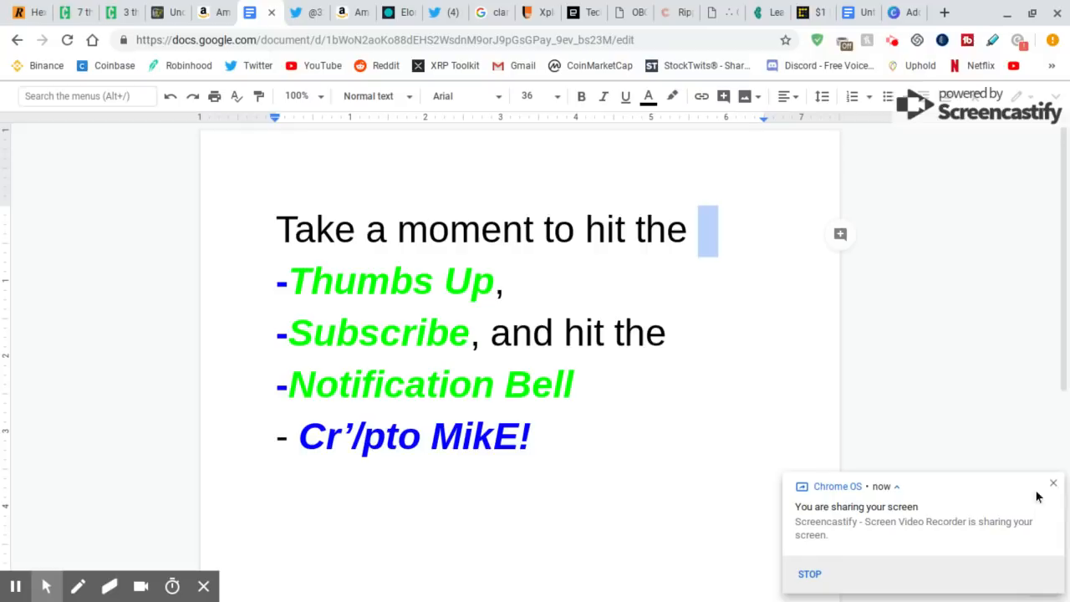
pyautogui.moveTo(959, 514)
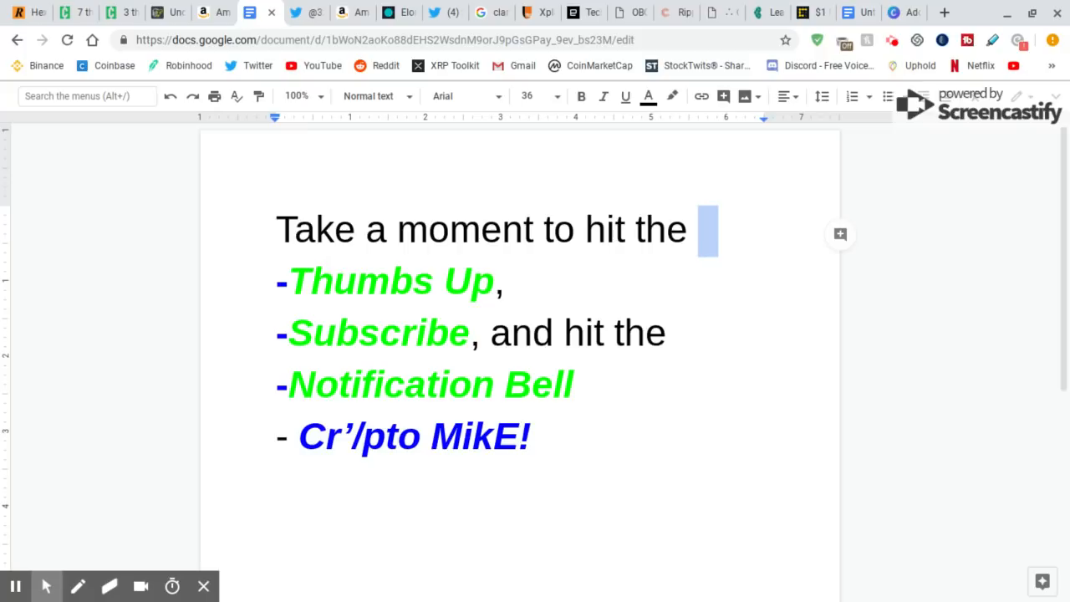
pyautogui.moveTo(997, 378)
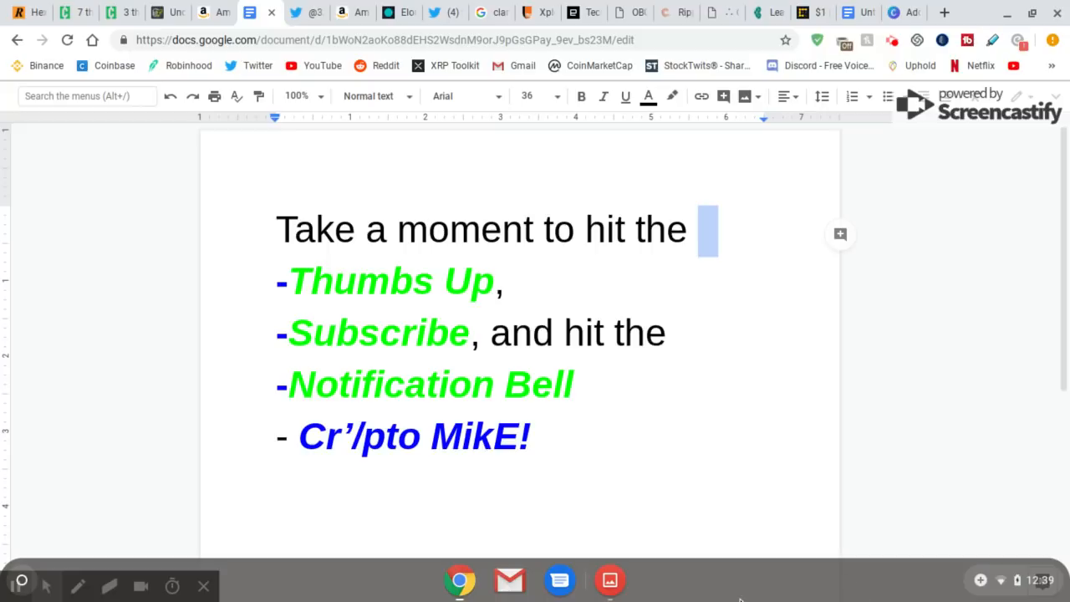
pyautogui.moveTo(390, 361)
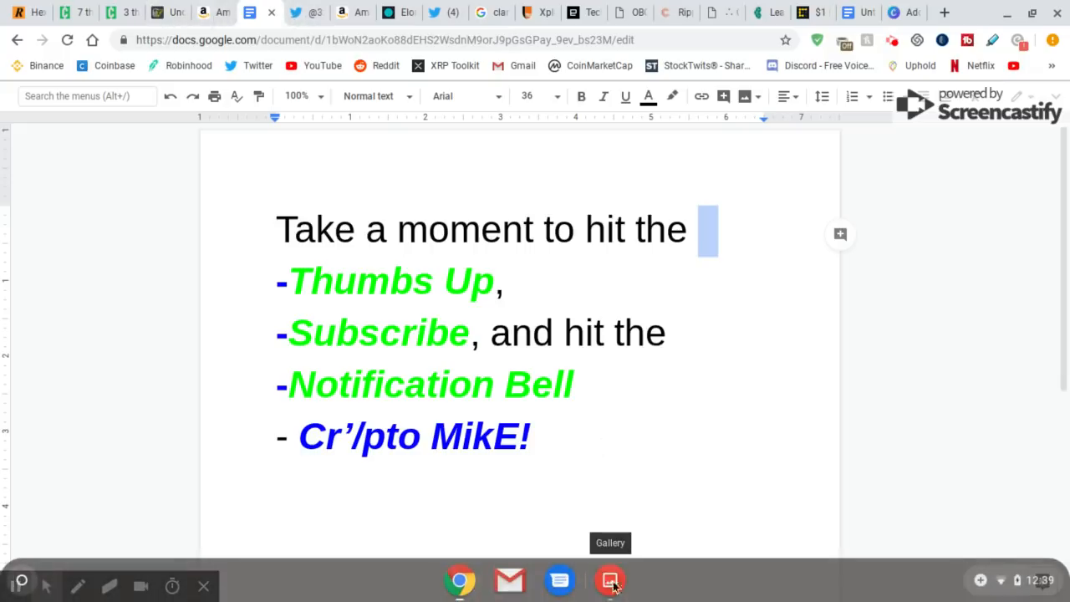
# - View the saved 'So It Begins' mountain puzzle image in the Gallery
pyautogui.click(610, 578)
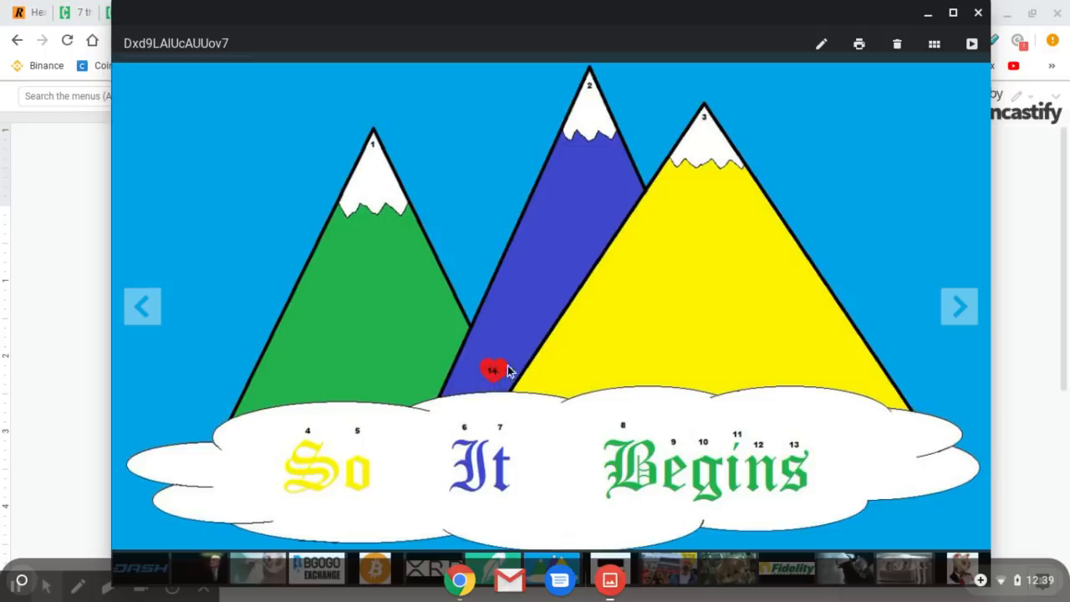
pyautogui.moveTo(558, 393)
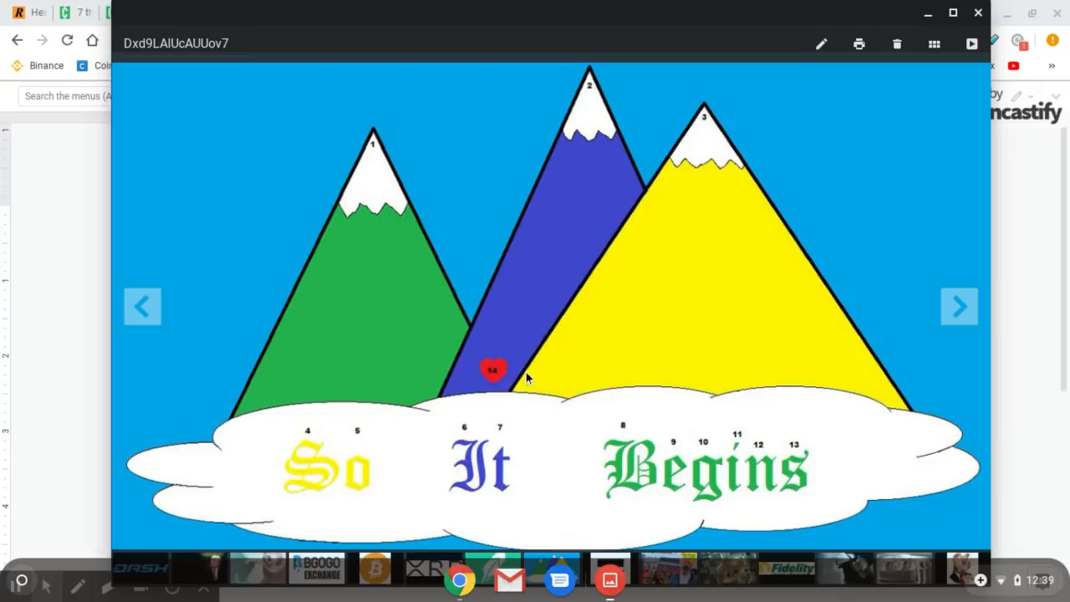
pyautogui.moveTo(514, 384)
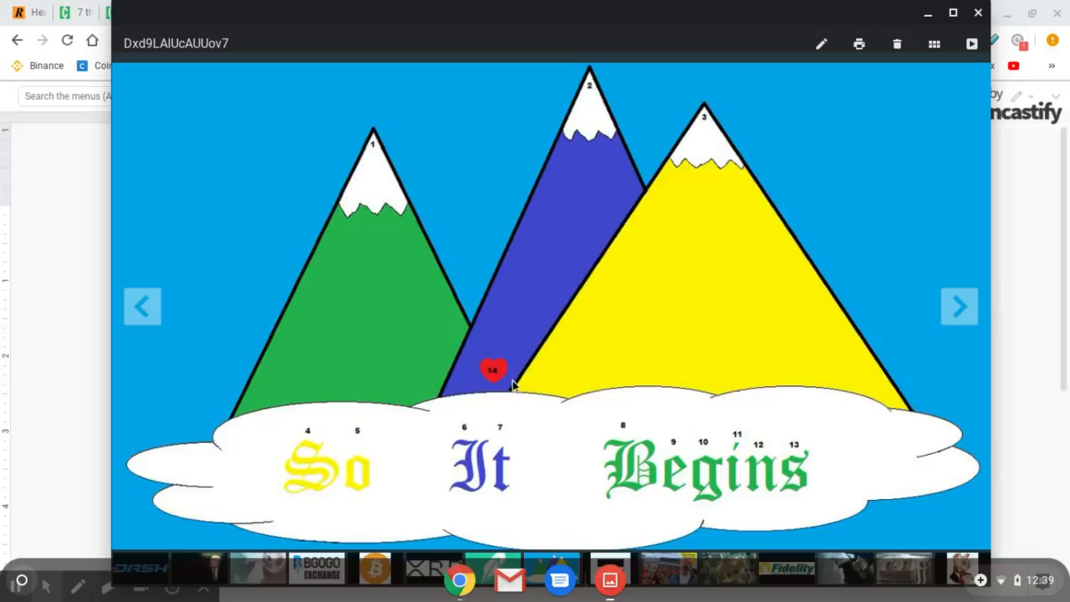
pyautogui.moveTo(526, 378)
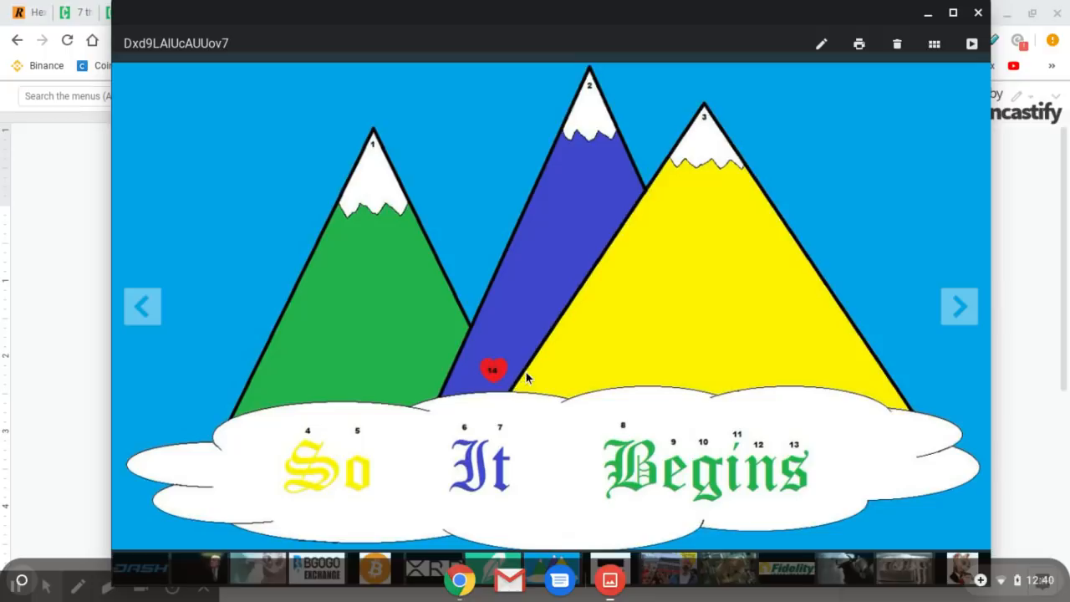
pyautogui.moveTo(528, 378)
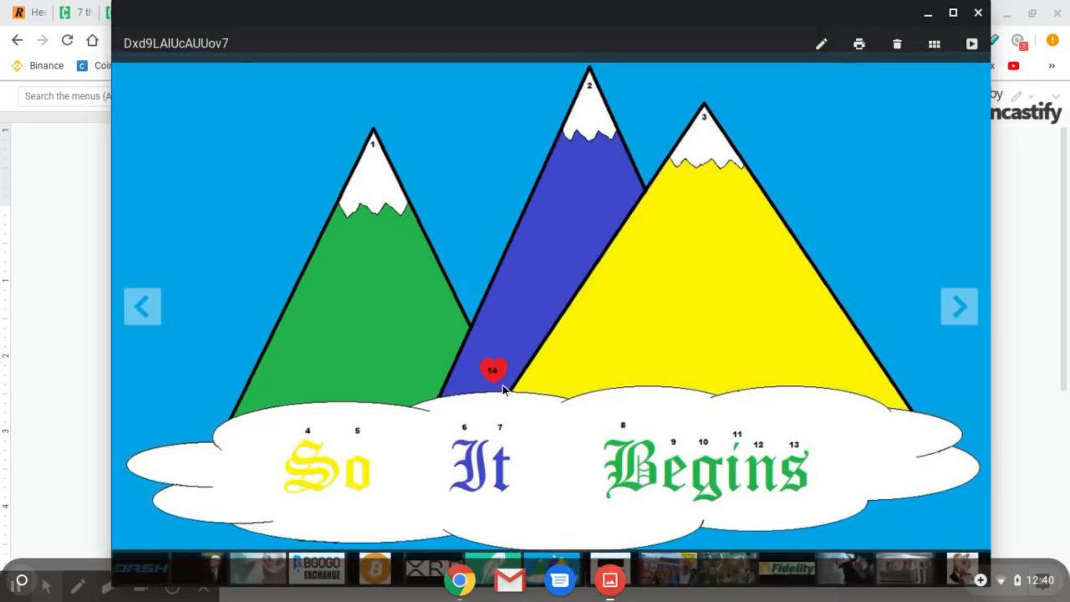
pyautogui.moveTo(682, 219)
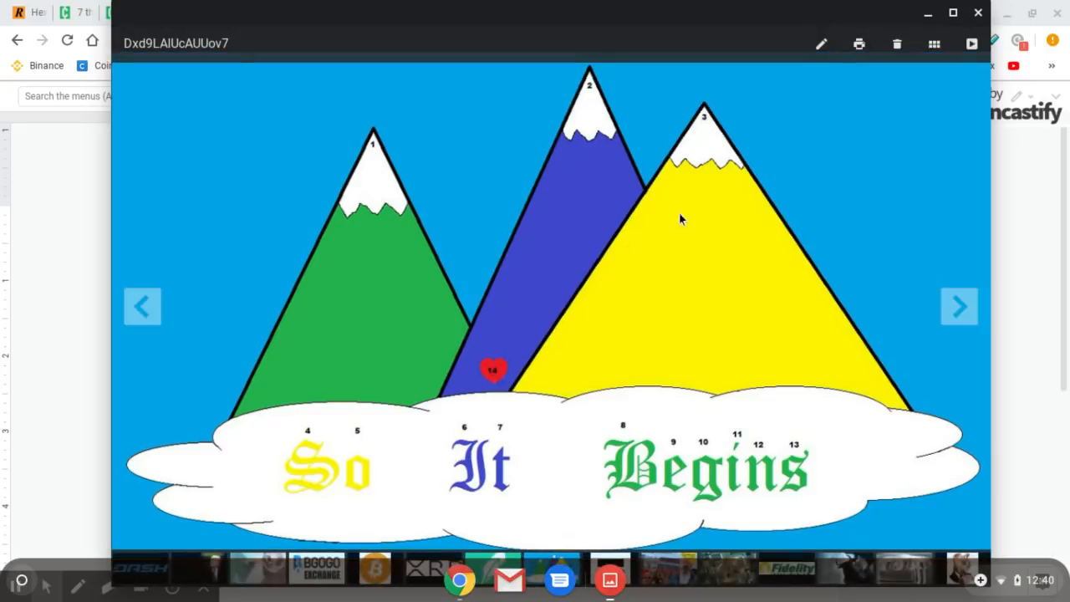
pyautogui.moveTo(643, 254)
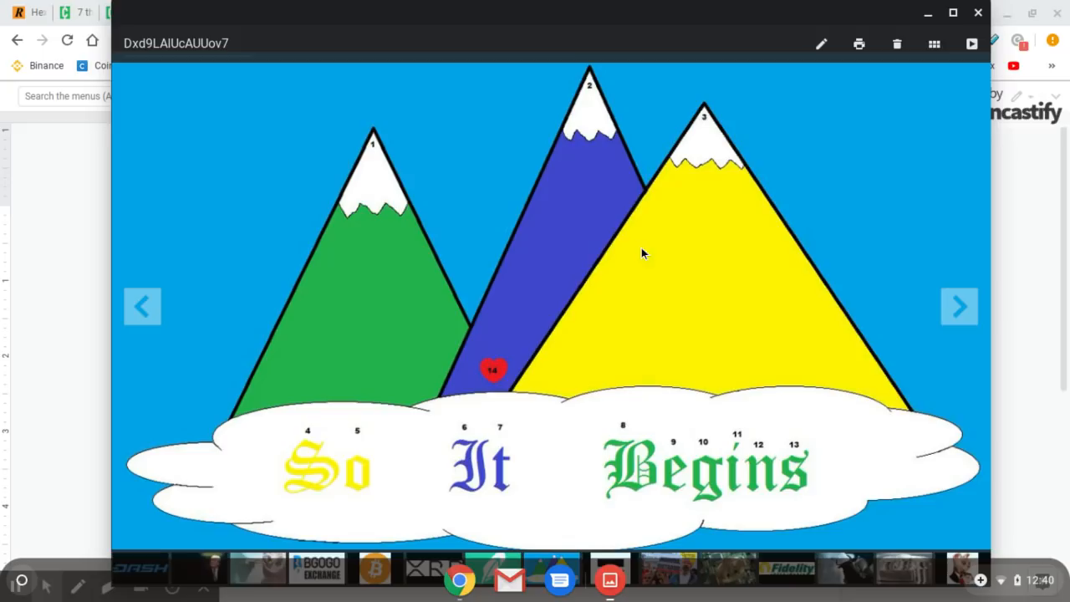
pyautogui.moveTo(893, 47)
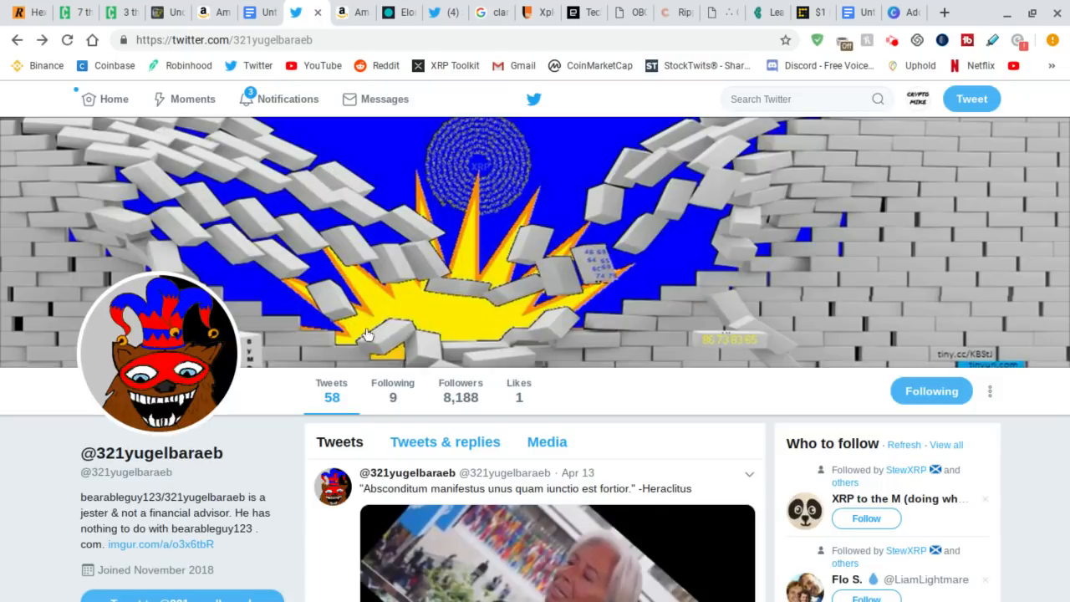
pyautogui.moveTo(226, 328)
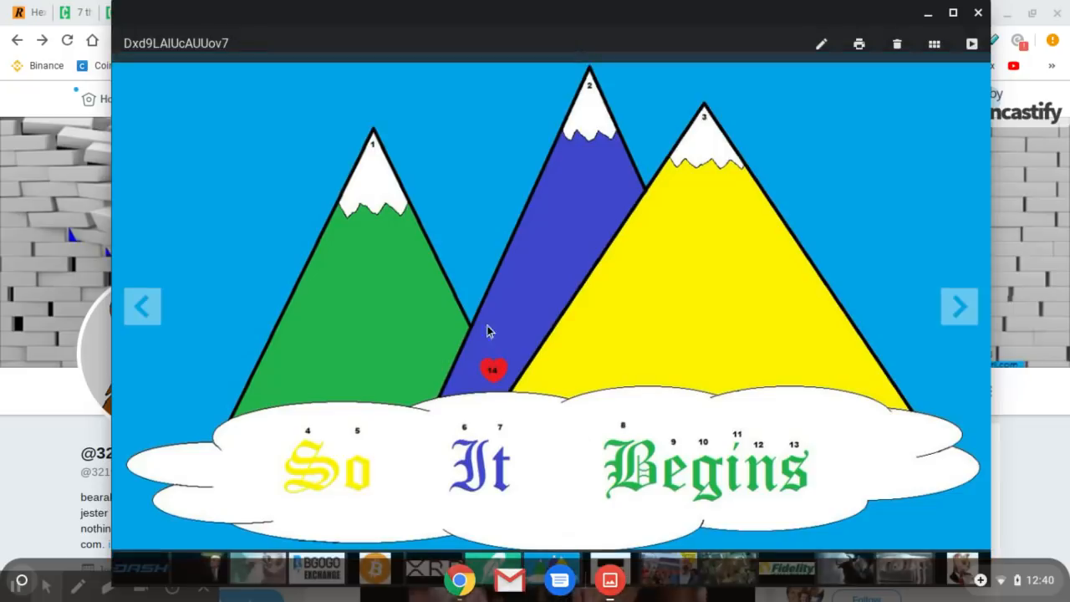
pyautogui.moveTo(488, 378)
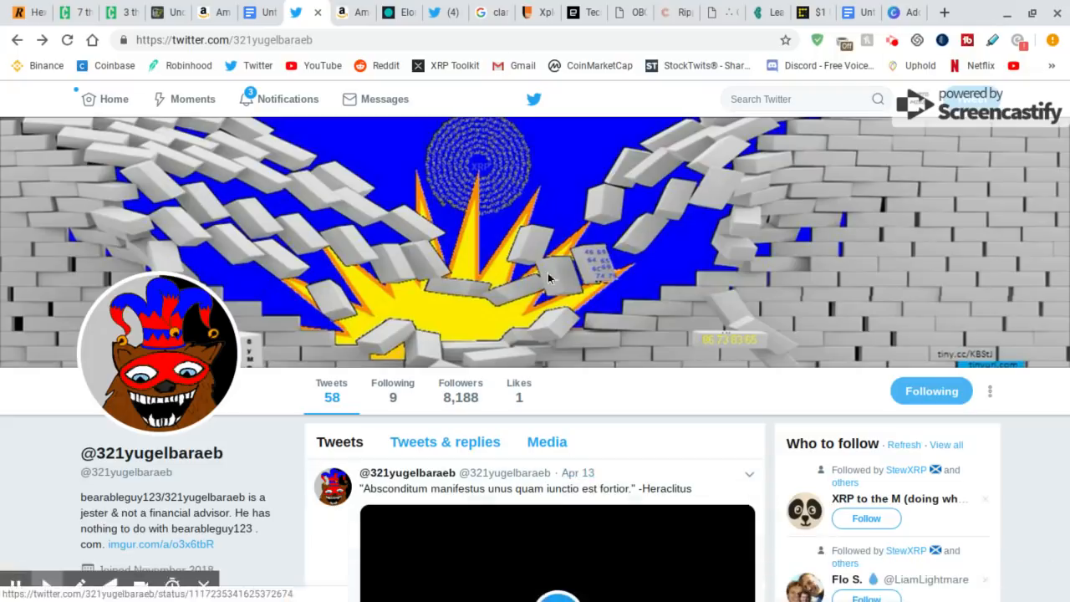
pyautogui.click(337, 12)
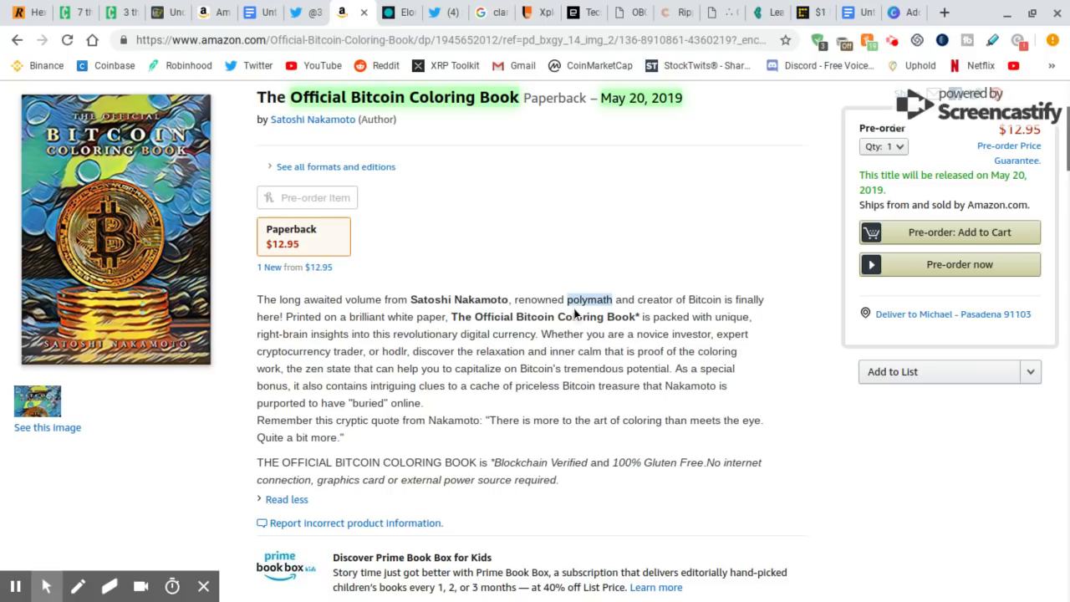
pyautogui.moveTo(548, 326)
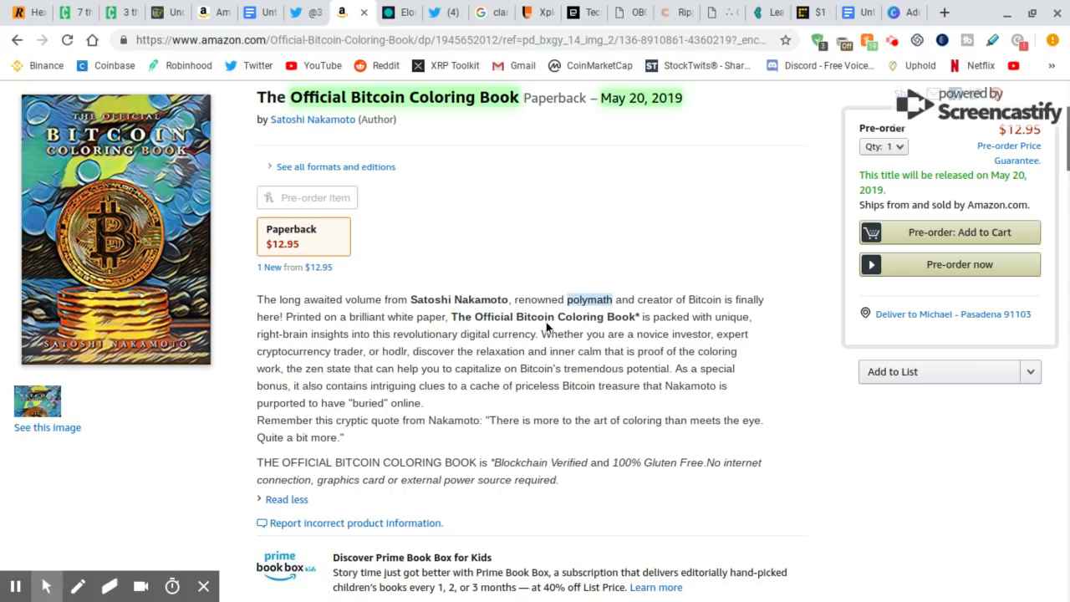
pyautogui.moveTo(468, 321)
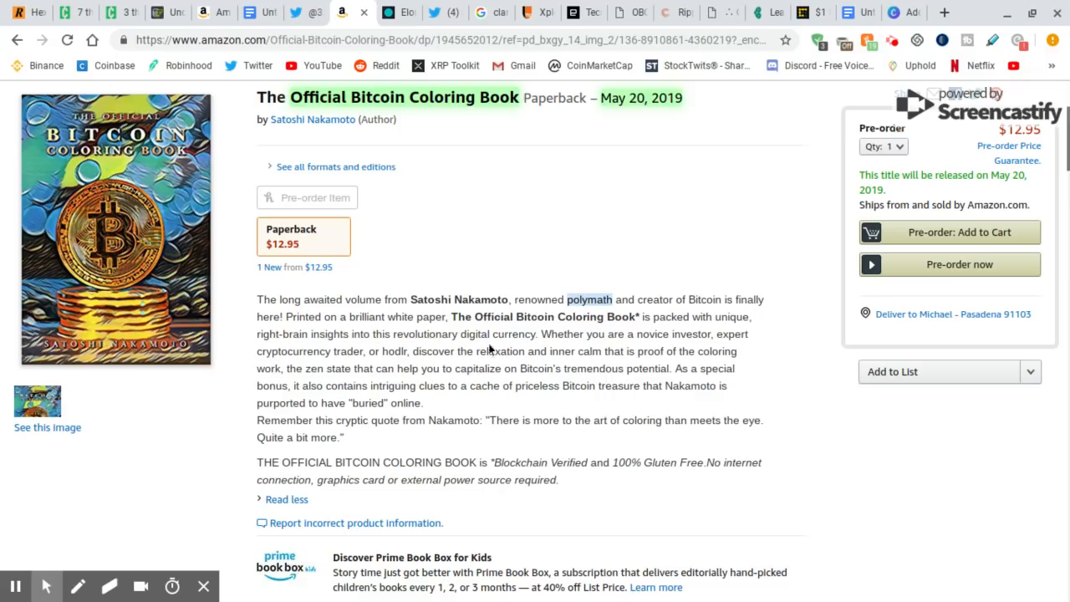
pyautogui.moveTo(441, 455)
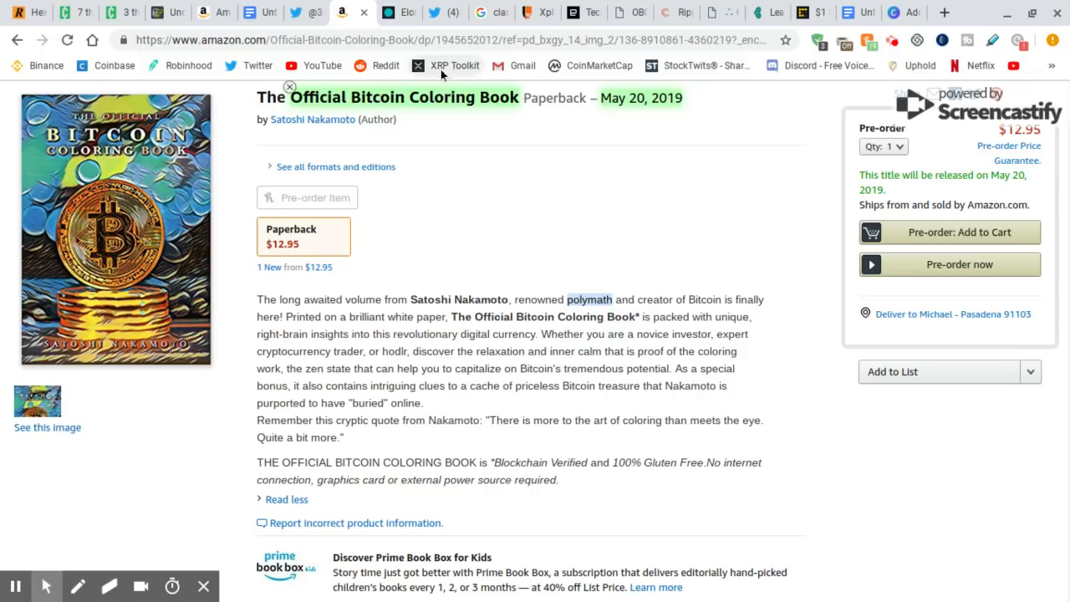
pyautogui.scroll(-3)
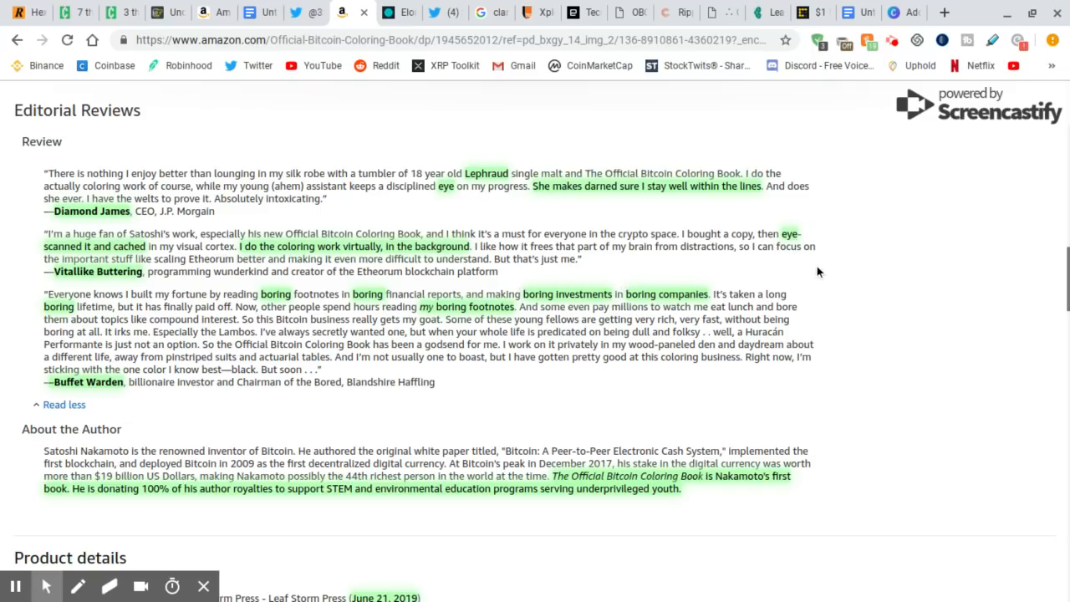
pyautogui.moveTo(826, 277)
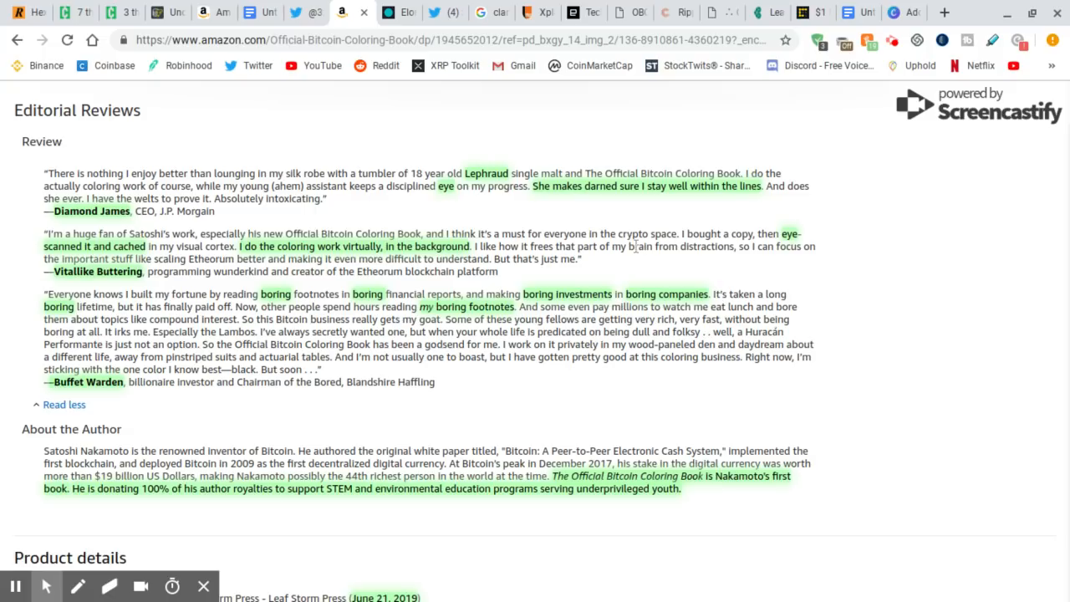
pyautogui.moveTo(803, 245)
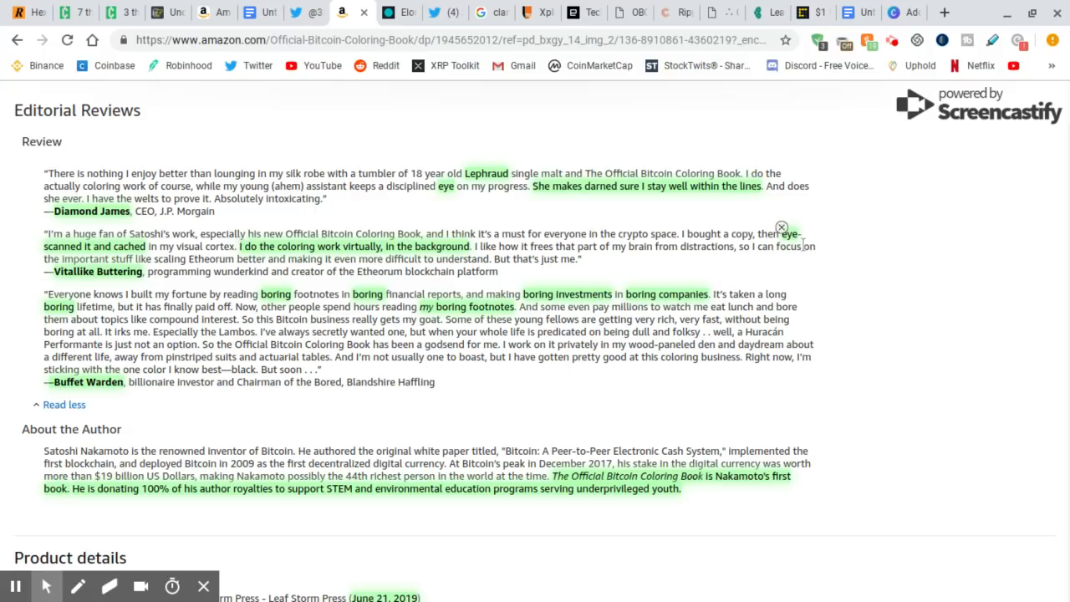
pyautogui.moveTo(114, 142)
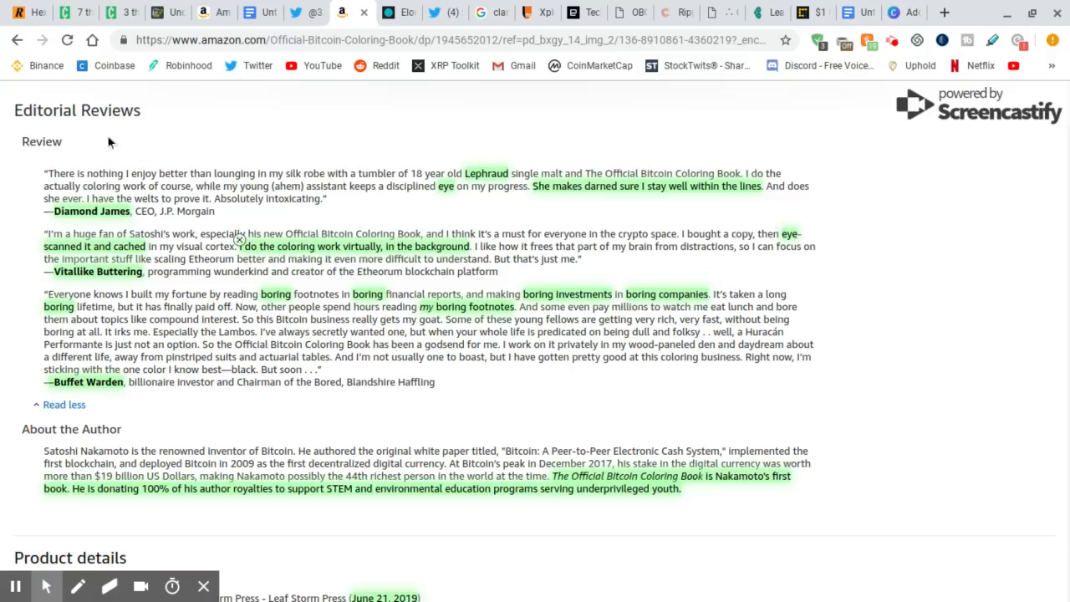
pyautogui.moveTo(191, 241)
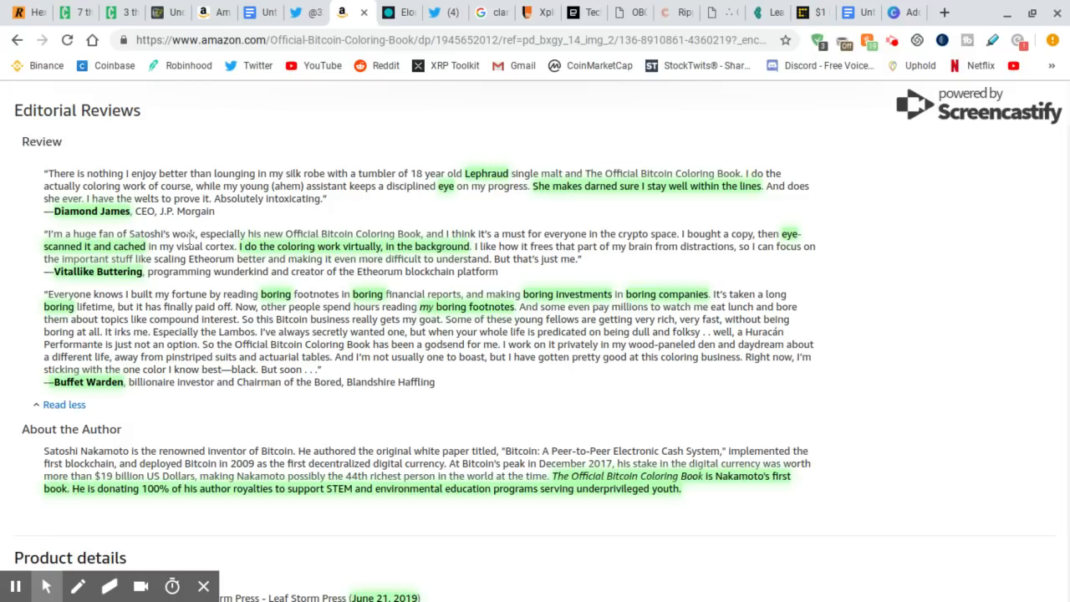
pyautogui.moveTo(54, 267)
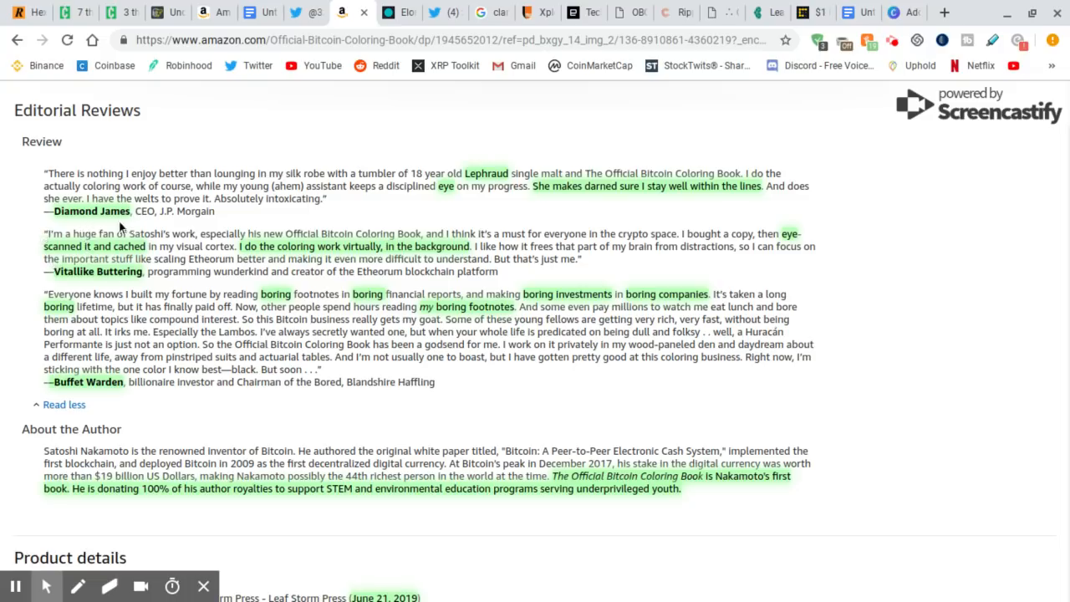
pyautogui.moveTo(117, 394)
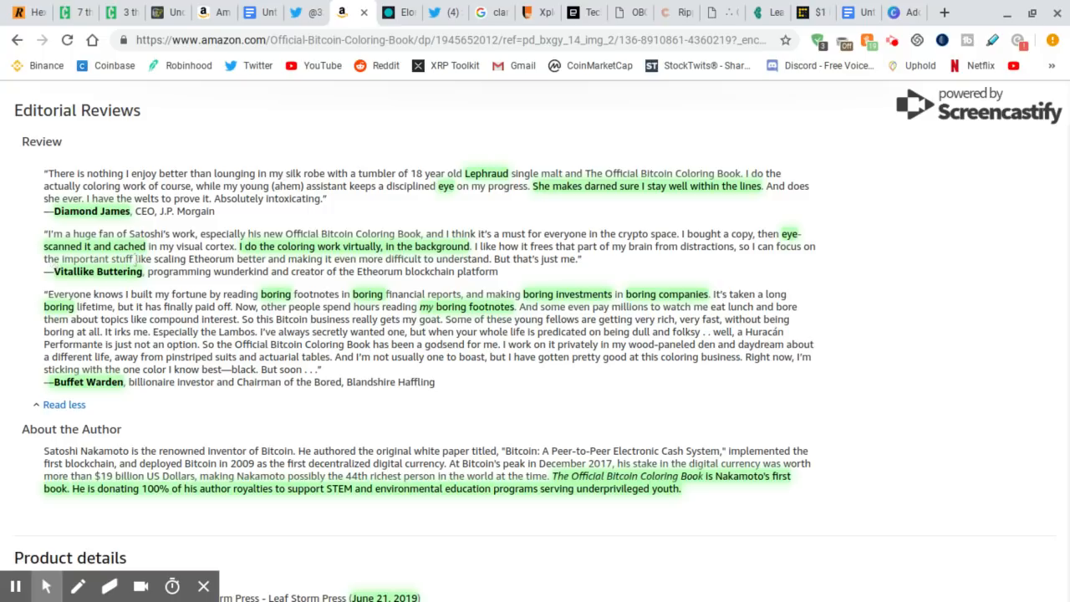
pyautogui.moveTo(131, 292)
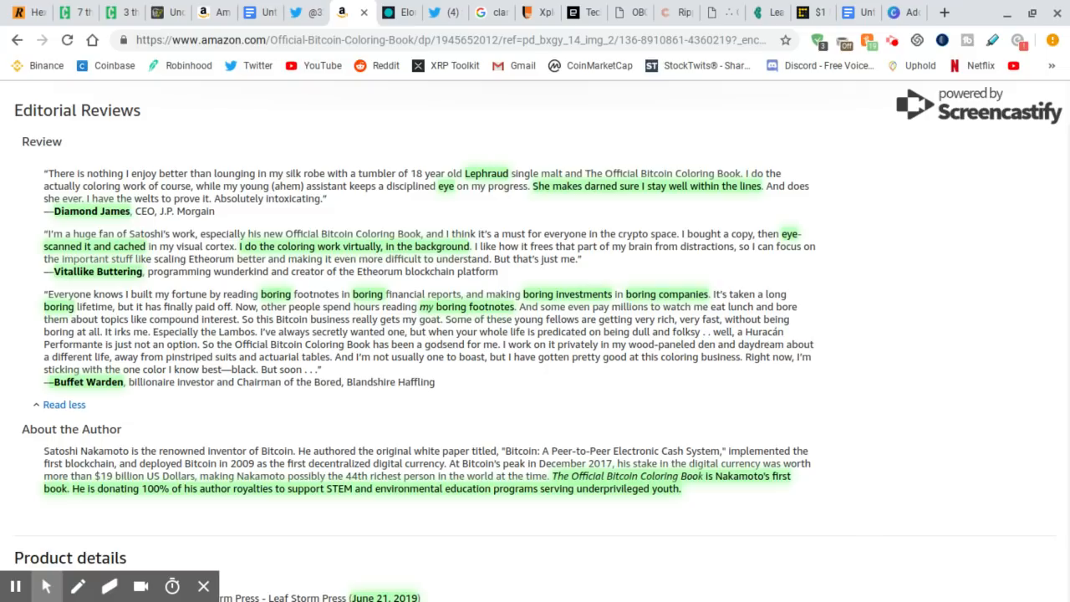
pyautogui.moveTo(221, 282)
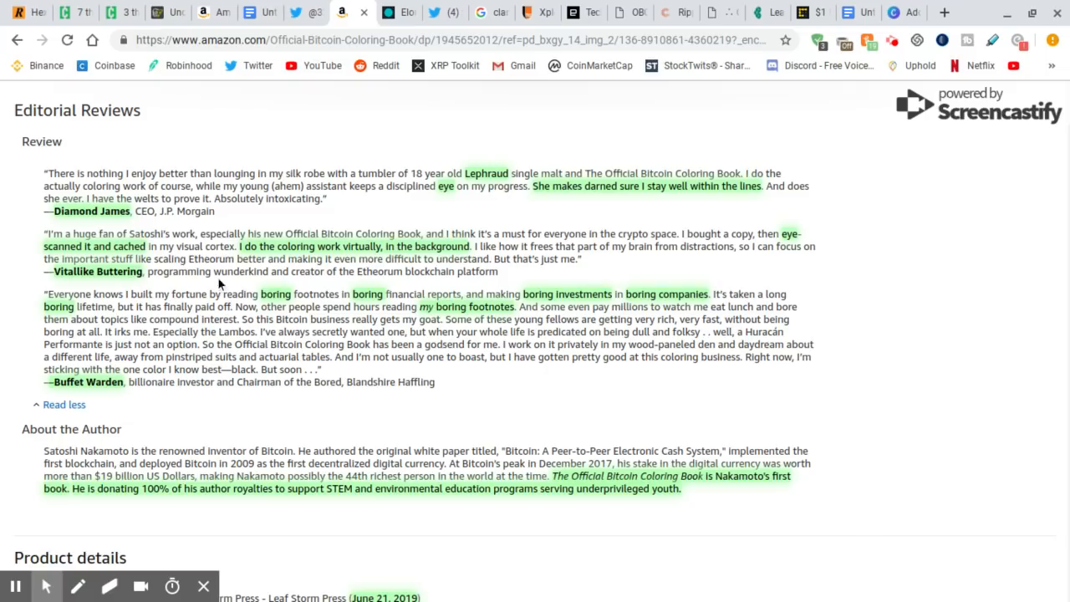
pyautogui.moveTo(644, 113)
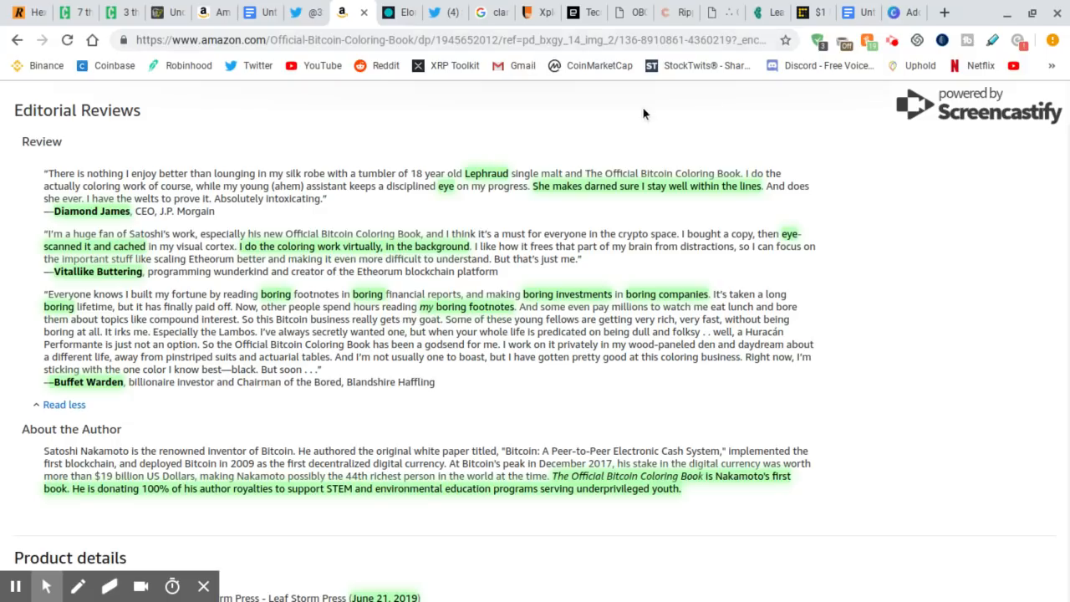
pyautogui.moveTo(355, 211)
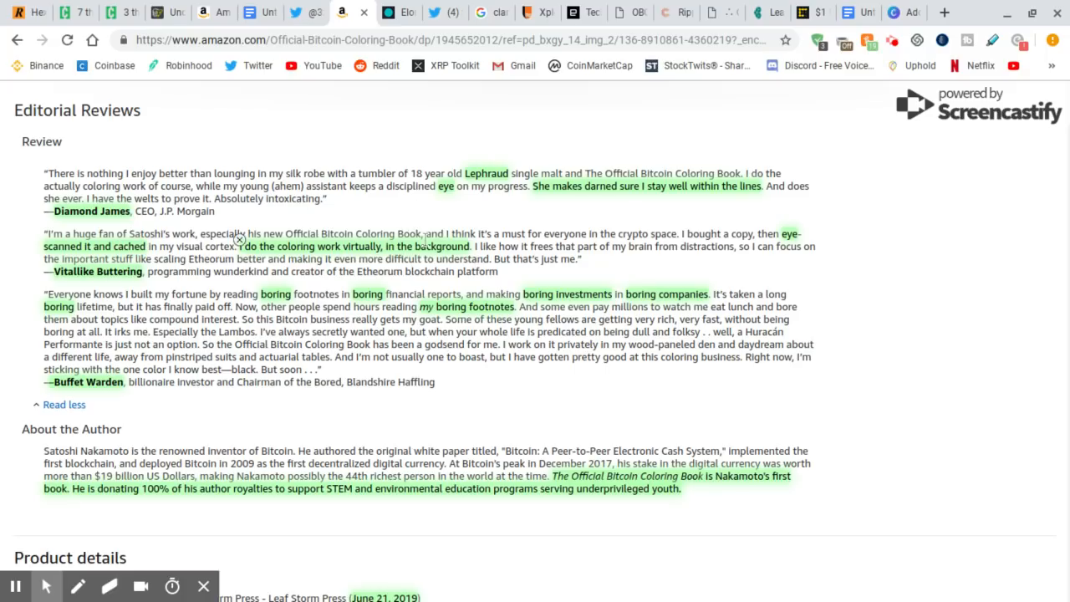
pyautogui.moveTo(505, 199)
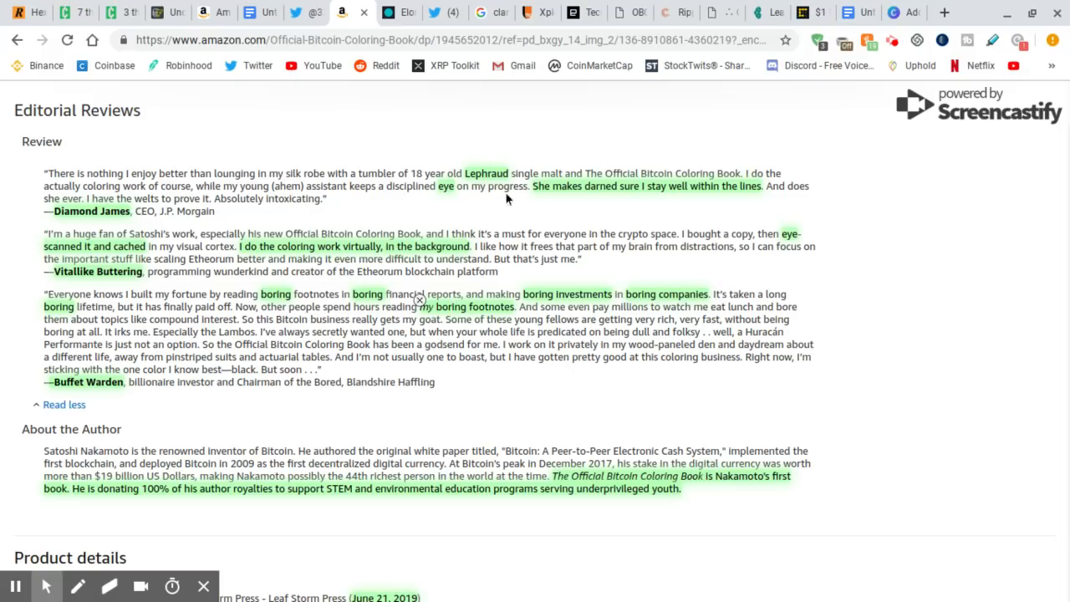
pyautogui.moveTo(655, 262)
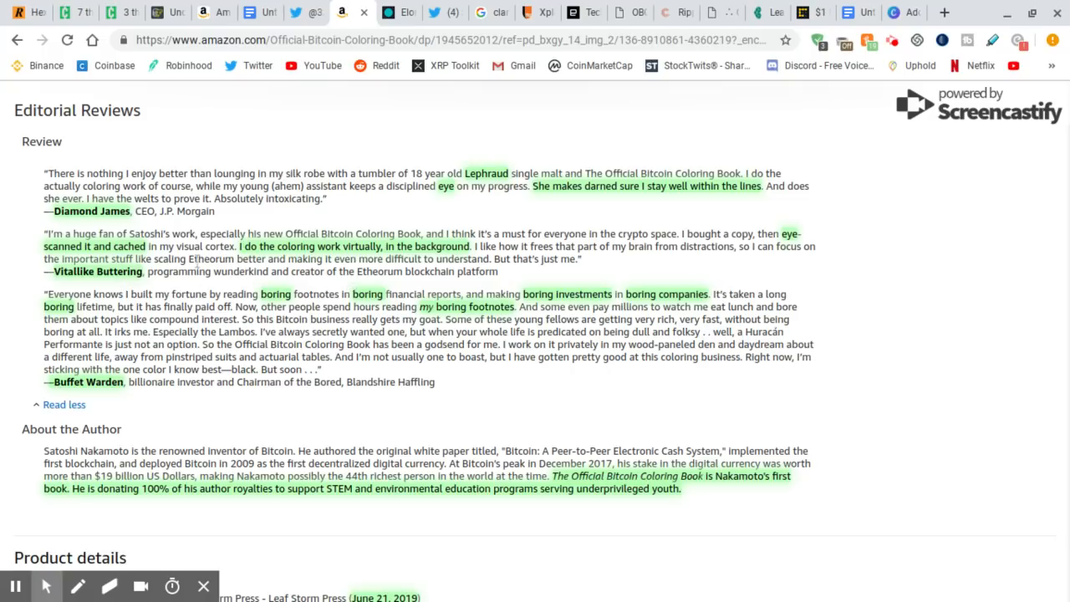
pyautogui.moveTo(127, 321)
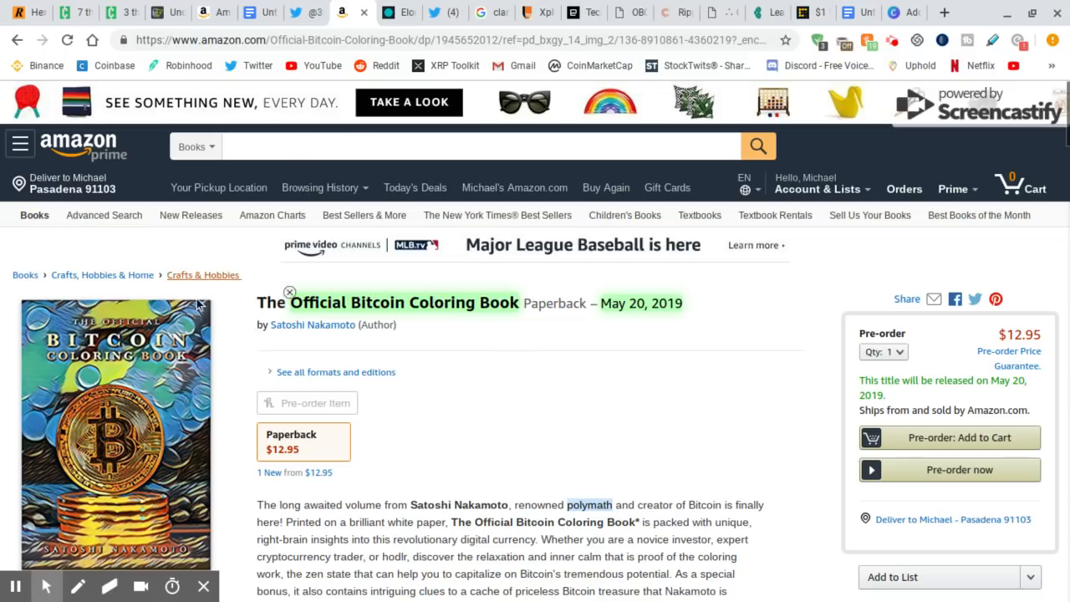
# - Scroll the listing past Frequently bought together to the Editorial Reviews and About the Author text
pyautogui.scroll(-3)
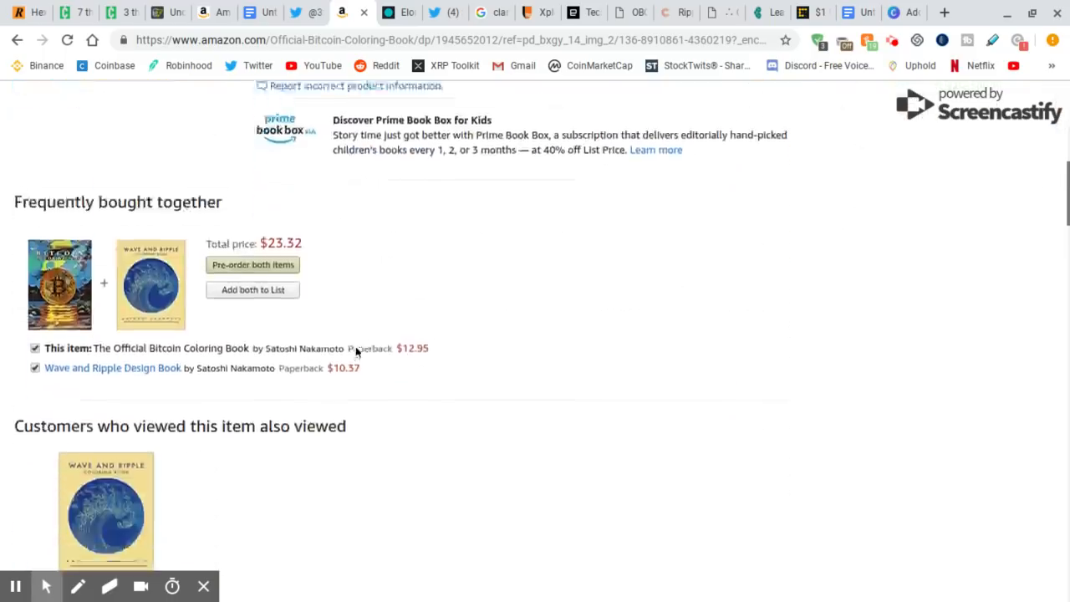
pyautogui.scroll(-3)
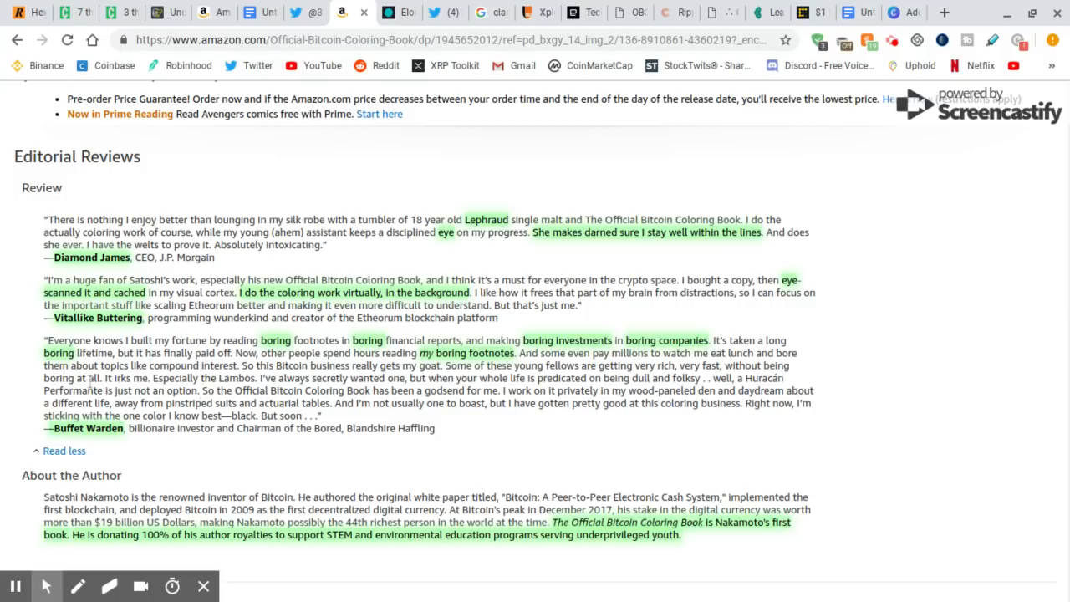
pyautogui.moveTo(418, 449)
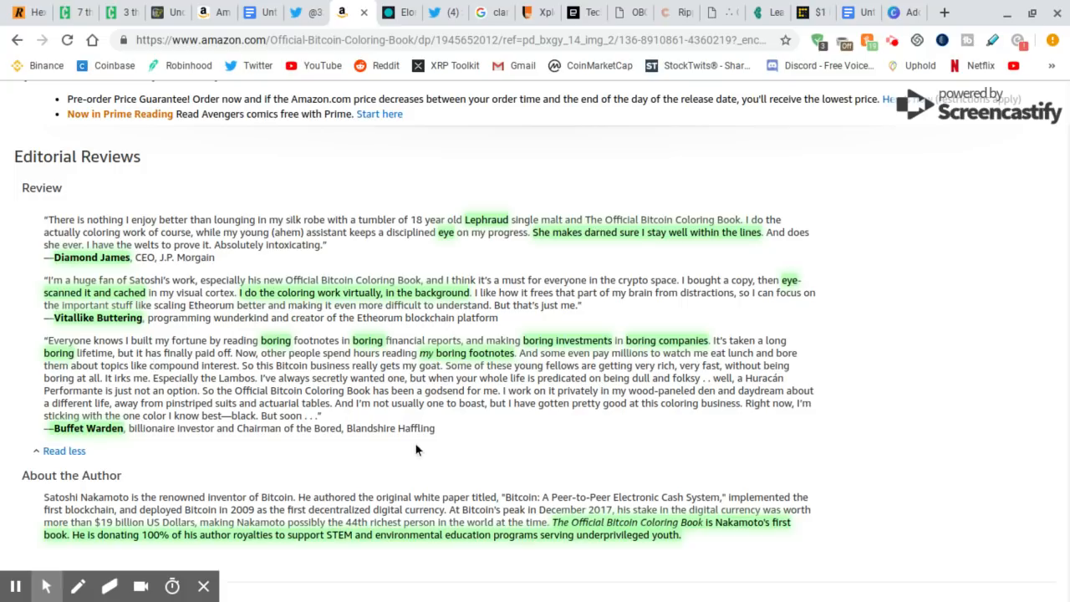
pyautogui.moveTo(421, 421)
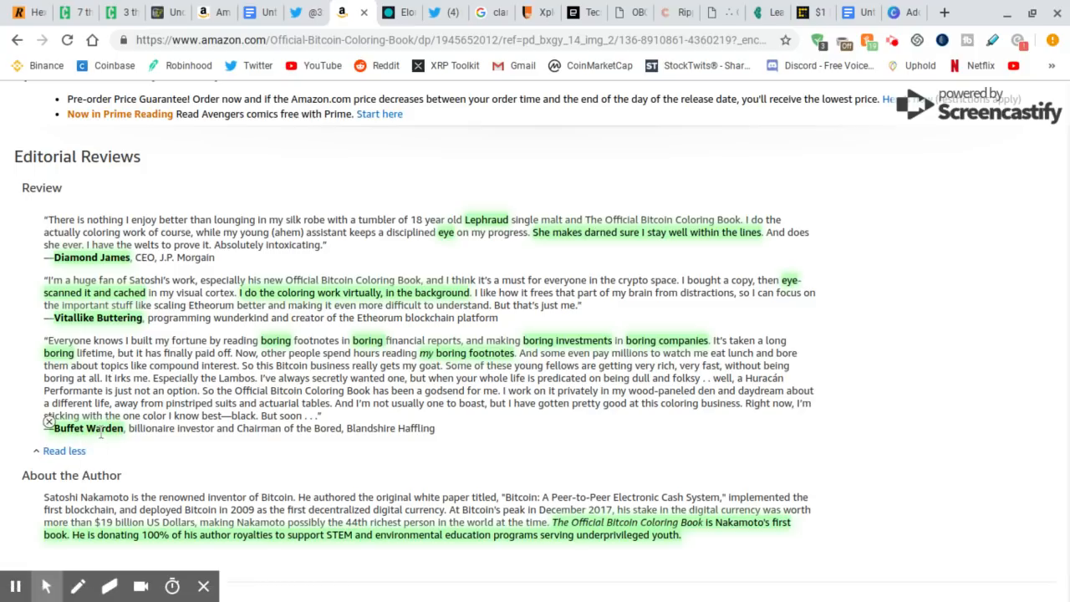
pyautogui.moveTo(45, 346)
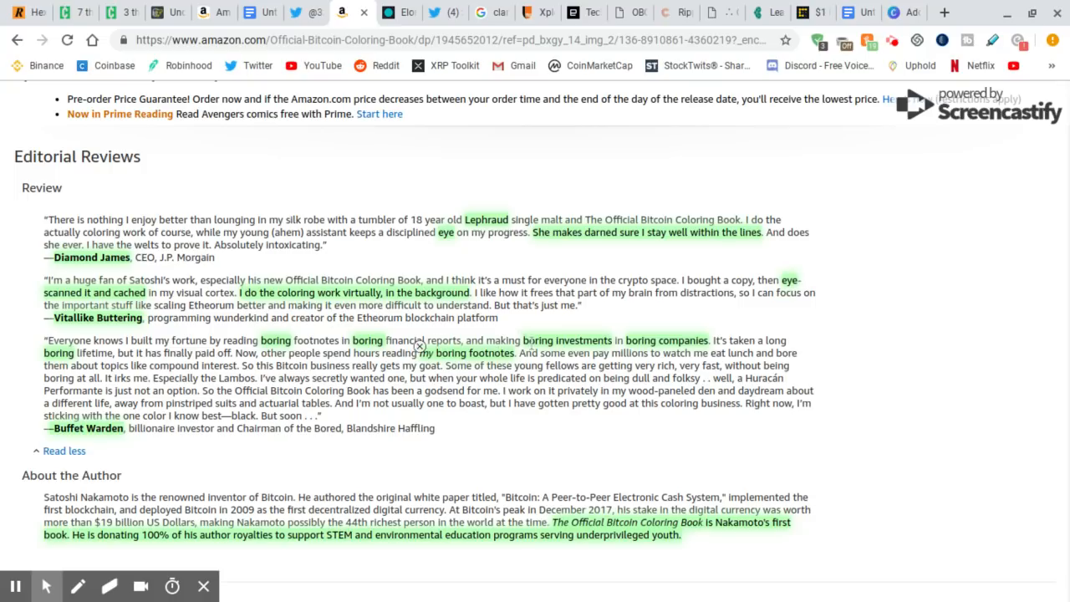
pyautogui.moveTo(625, 334)
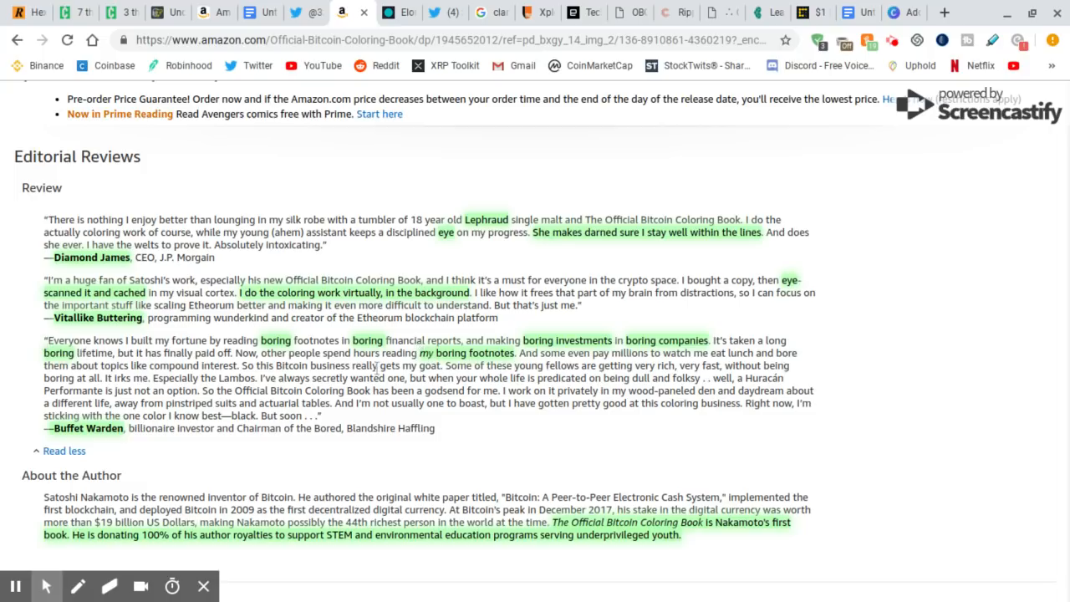
pyautogui.moveTo(318, 381)
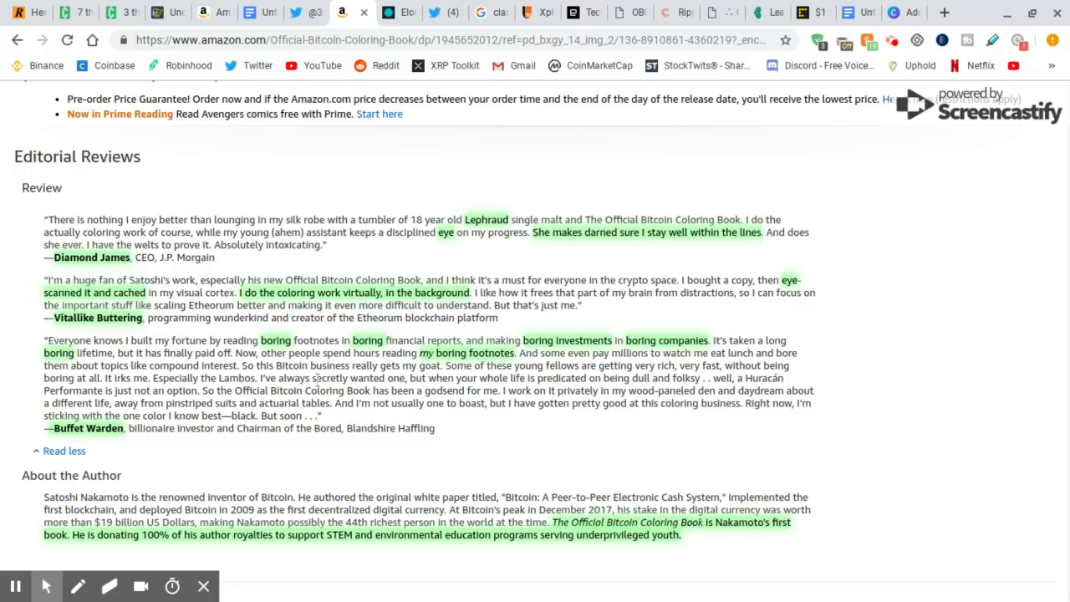
pyautogui.moveTo(357, 398)
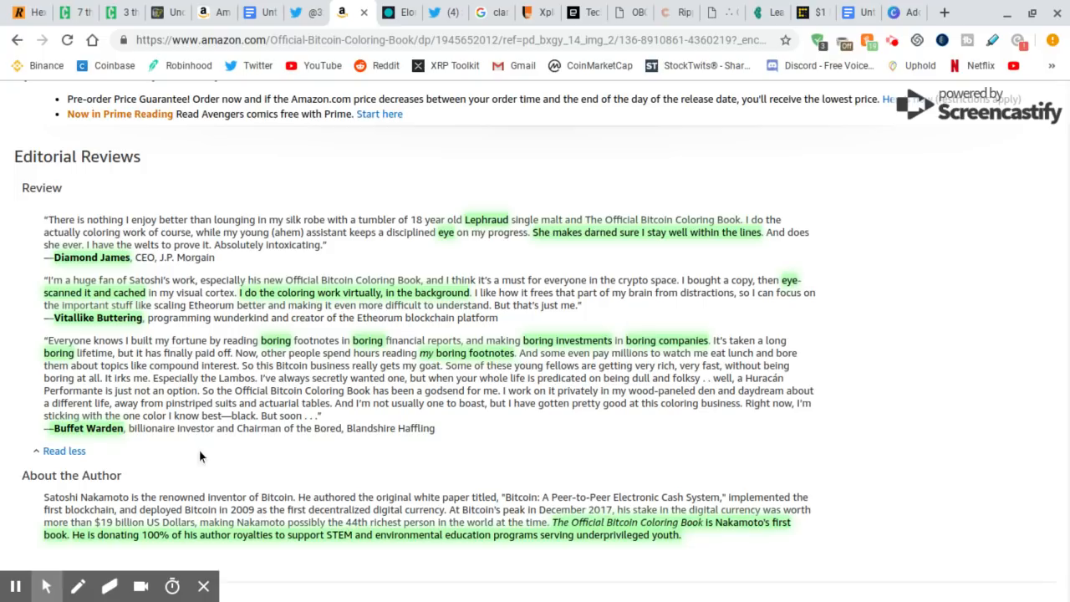
pyautogui.moveTo(423, 451)
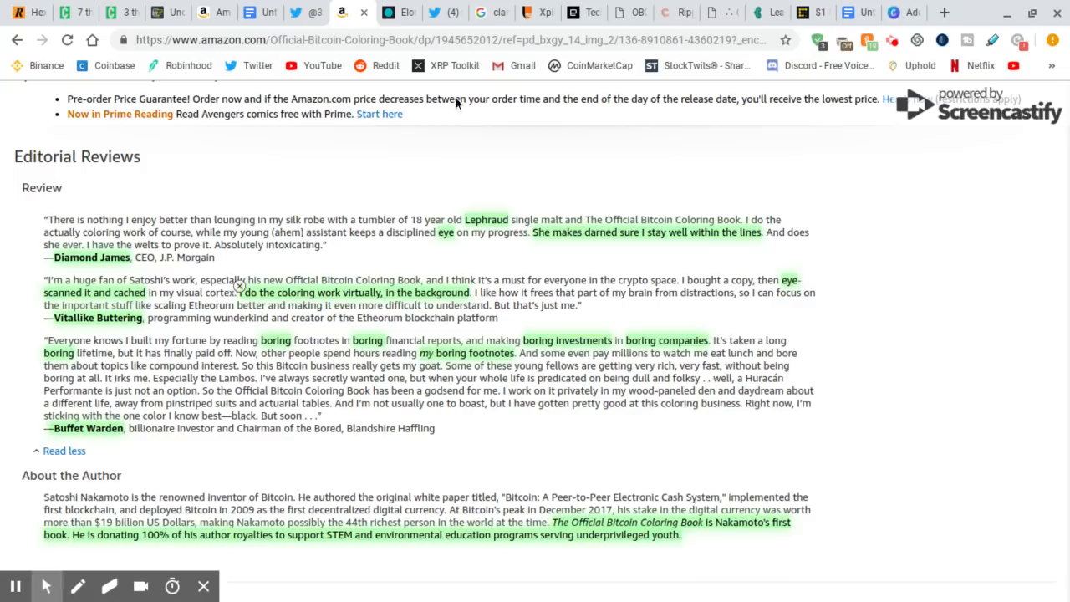
pyautogui.moveTo(389, 13)
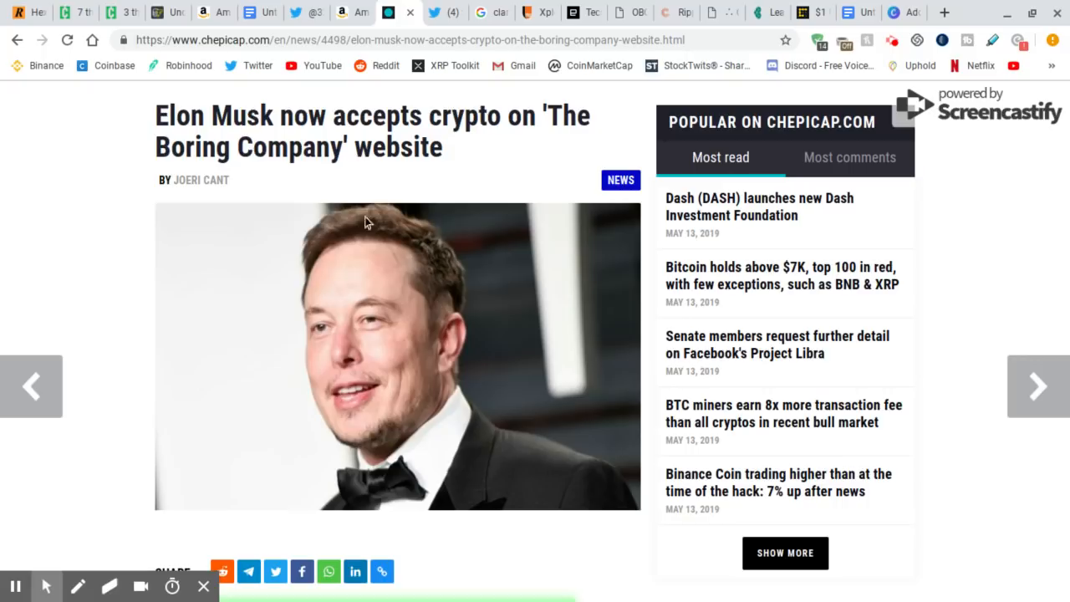
pyautogui.moveTo(434, 151)
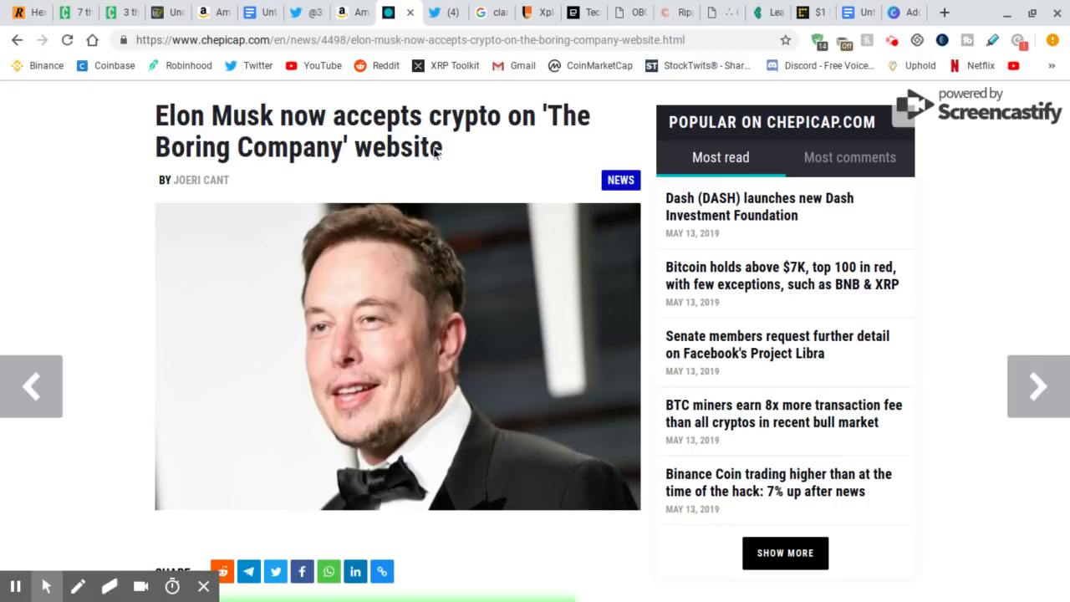
pyautogui.moveTo(465, 177)
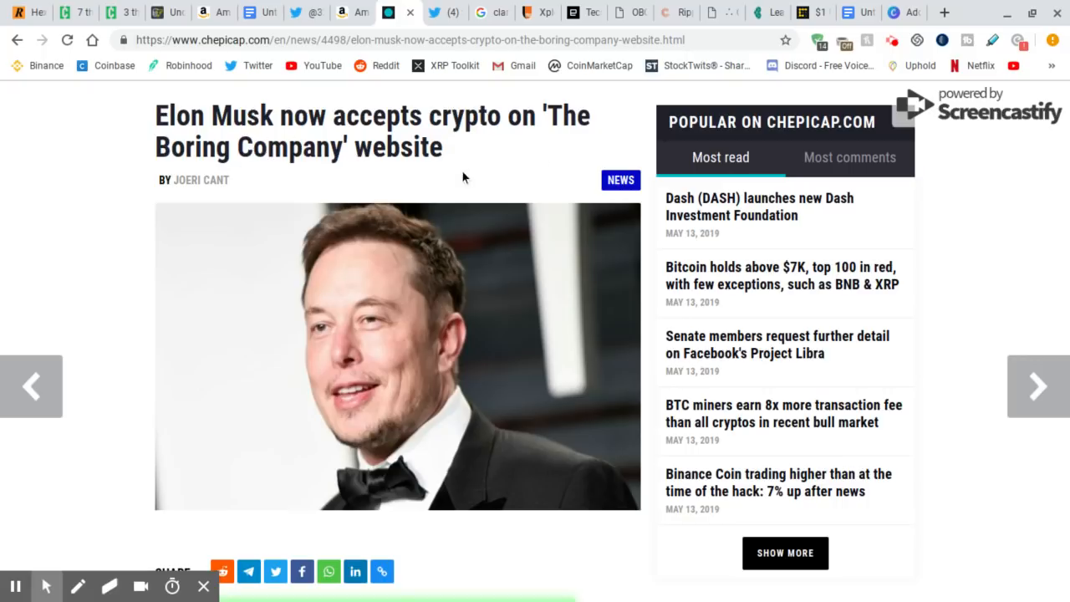
pyautogui.moveTo(468, 188)
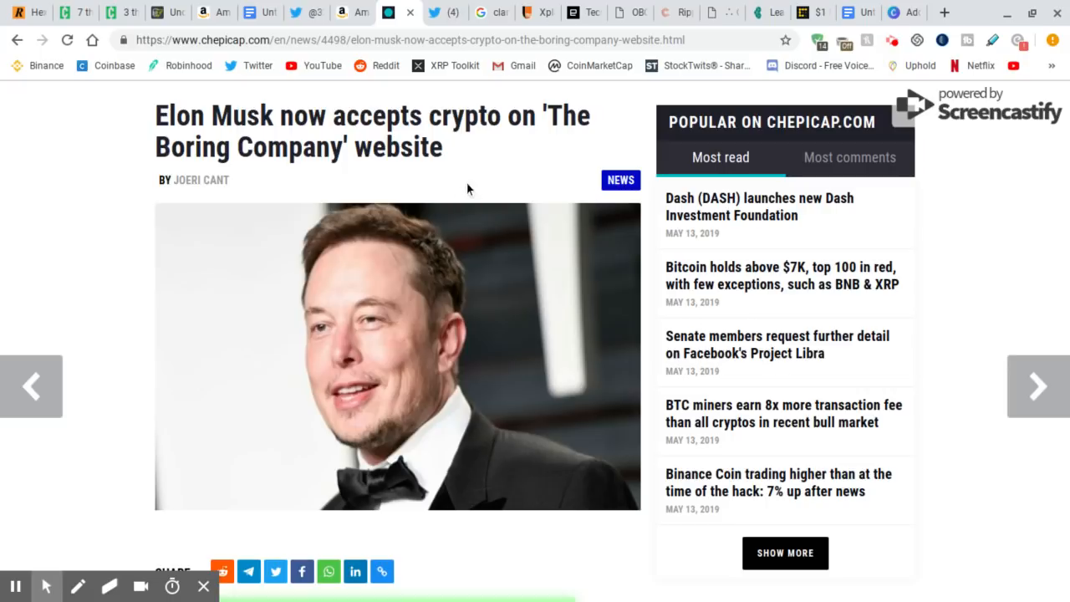
pyautogui.moveTo(458, 201)
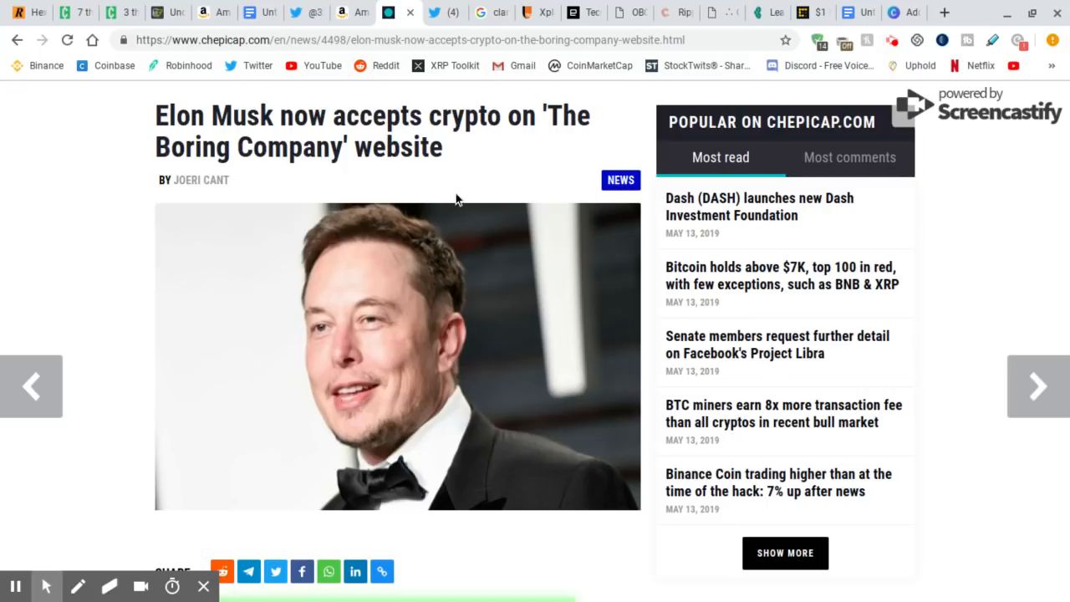
pyautogui.moveTo(408, 281)
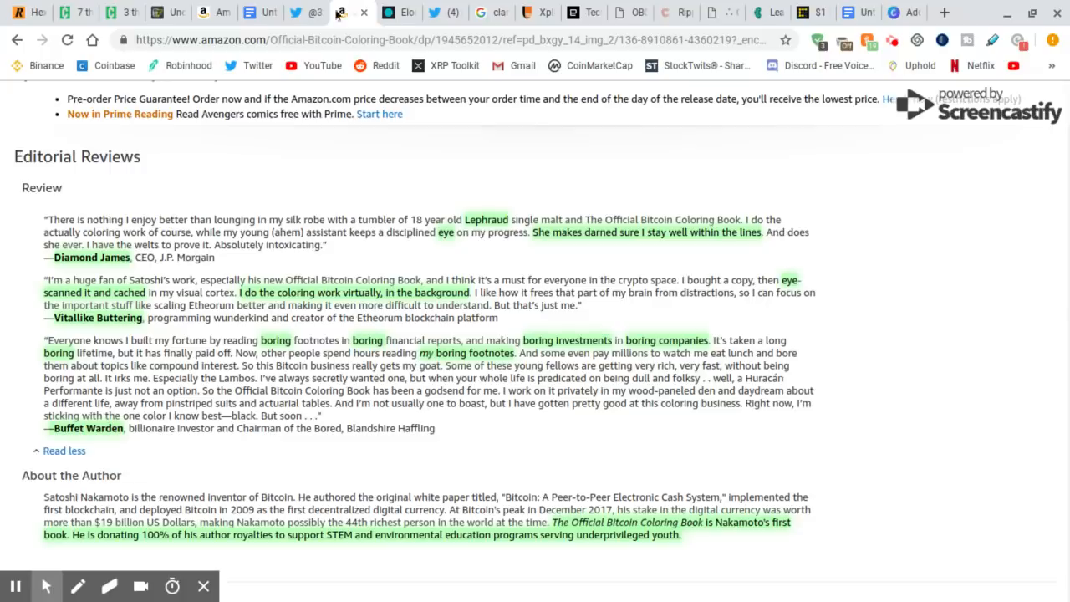
# - Scroll the listing to About the Author and Product details with ISBNs and dimensions
pyautogui.scroll(-3)
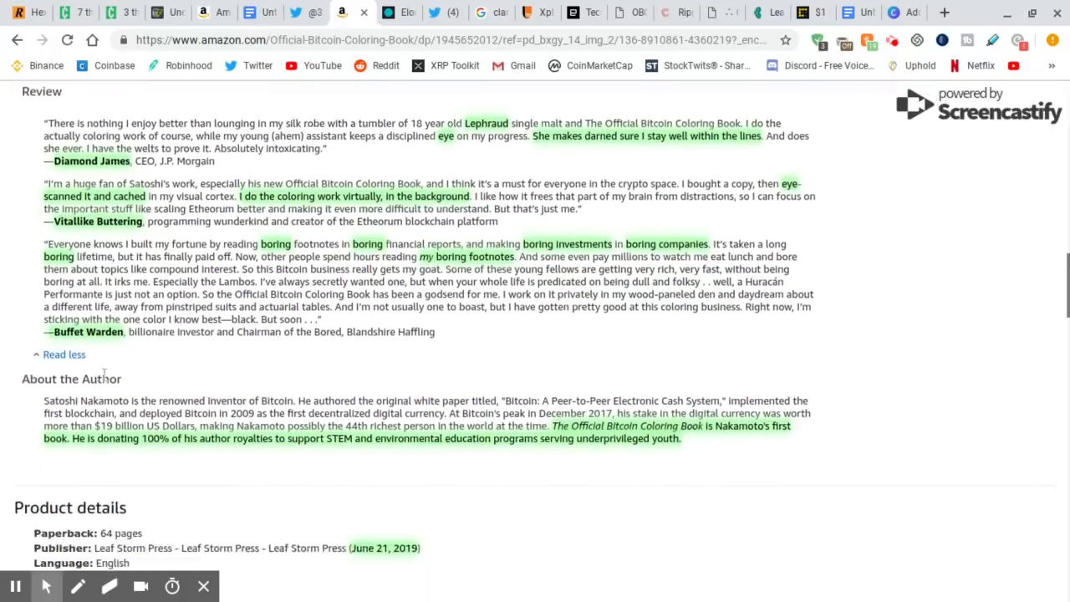
pyautogui.scroll(-3)
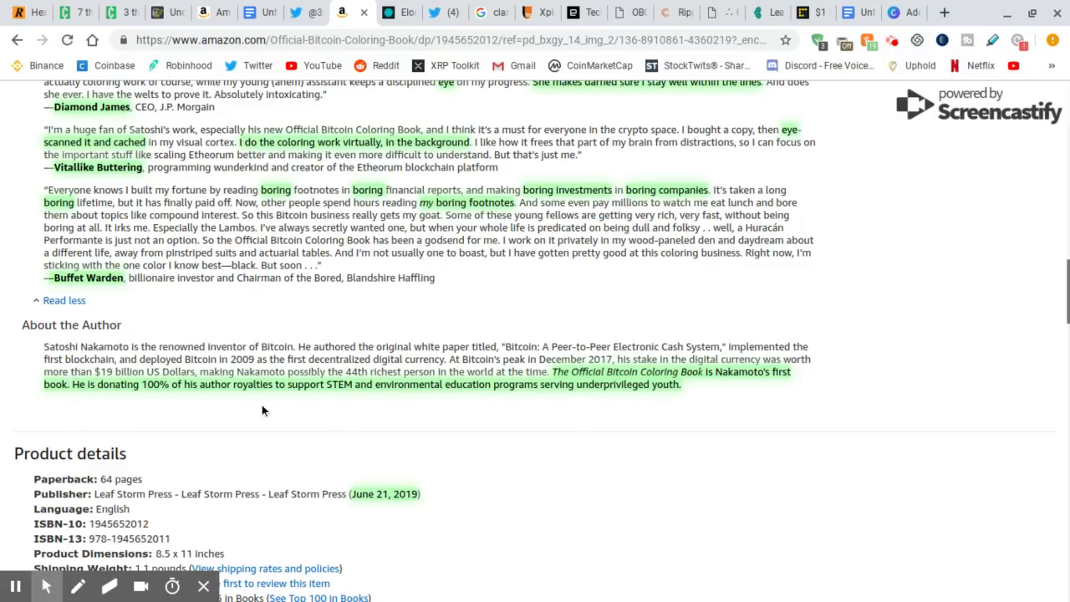
pyautogui.moveTo(702, 386)
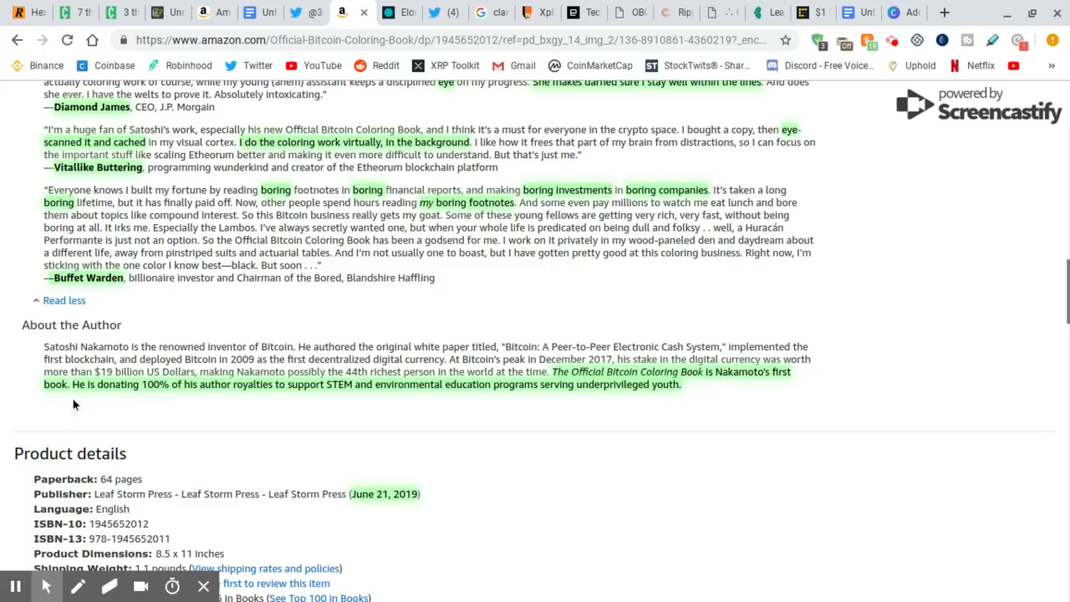
pyautogui.moveTo(769, 424)
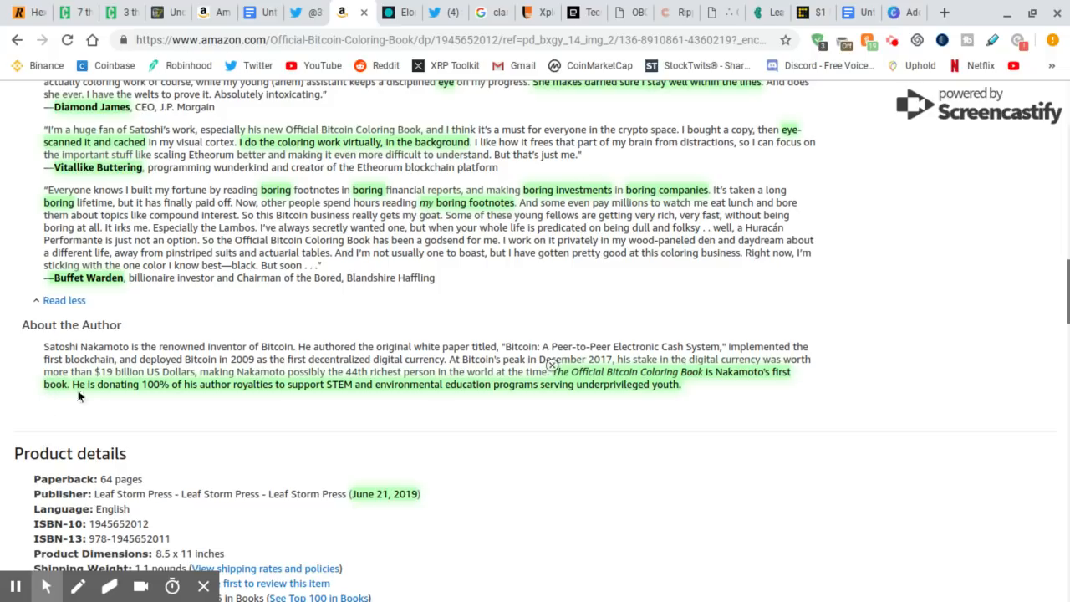
pyautogui.moveTo(270, 332)
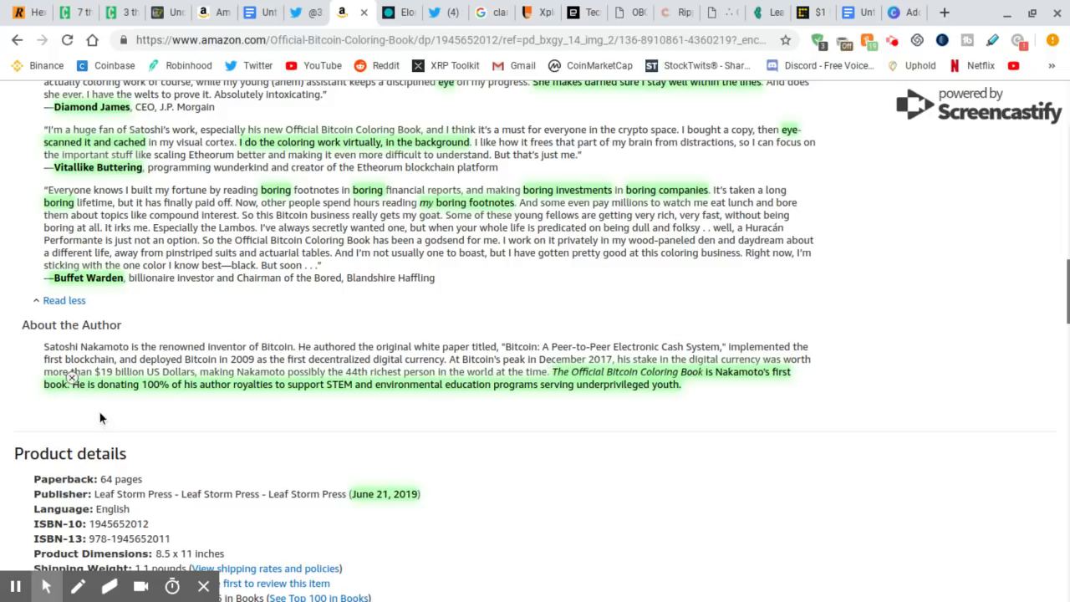
pyautogui.moveTo(183, 402)
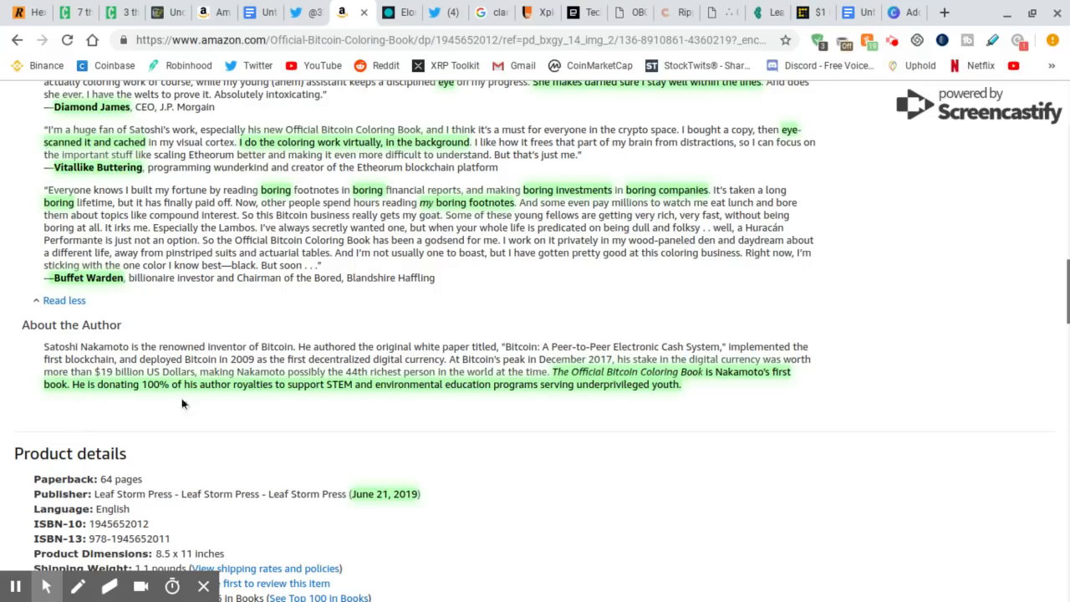
pyautogui.moveTo(307, 402)
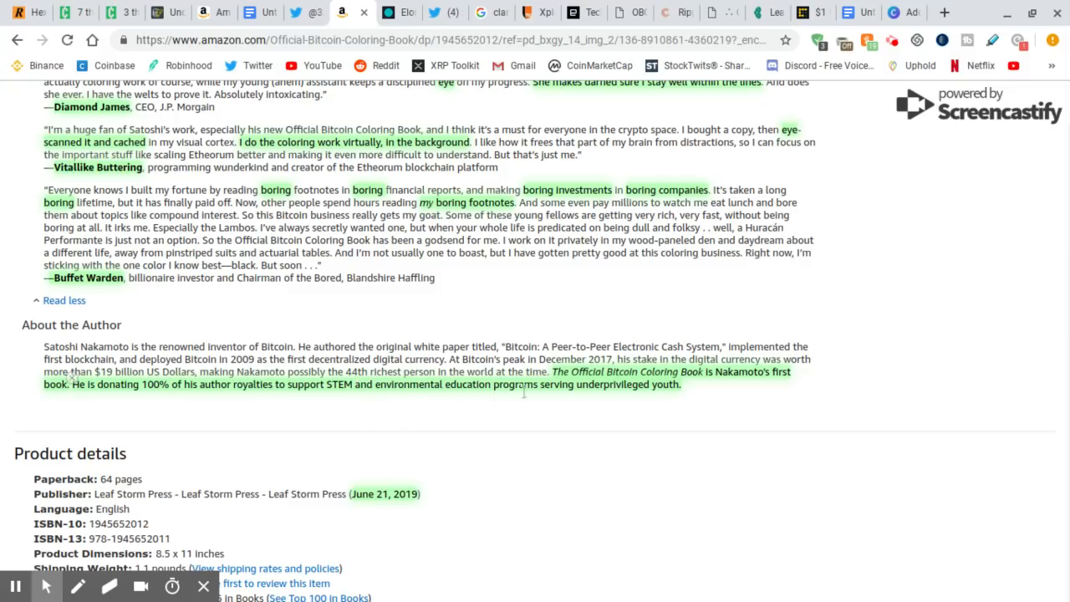
pyautogui.moveTo(669, 398)
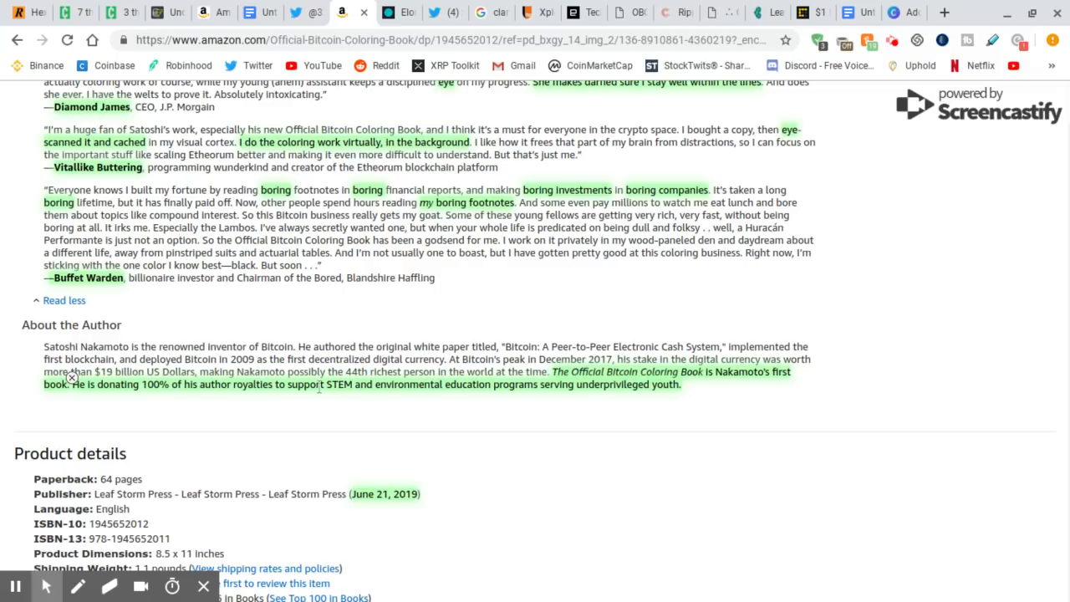
pyautogui.moveTo(342, 406)
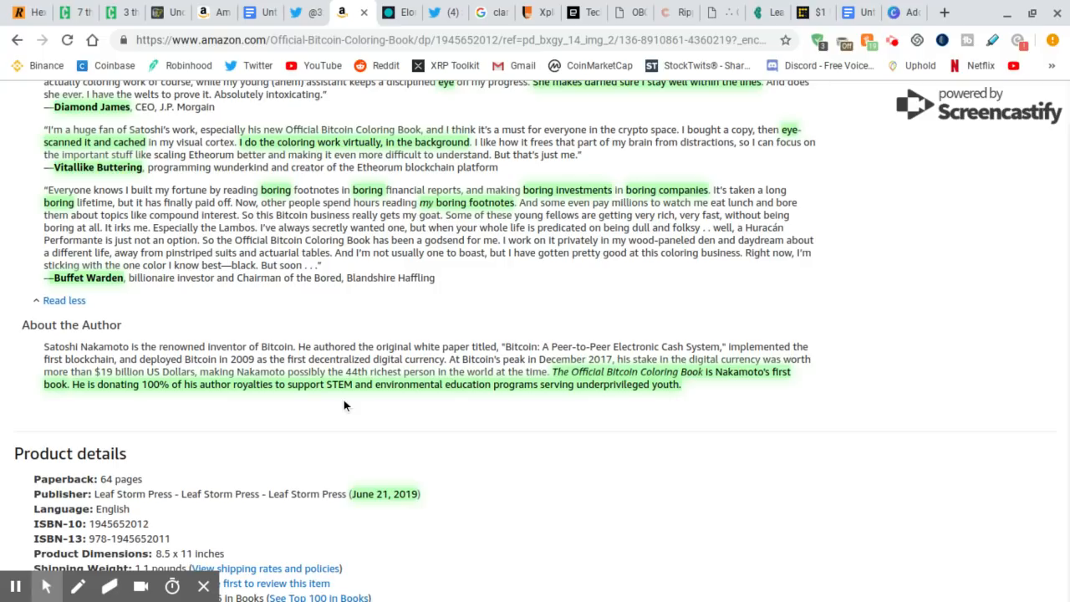
pyautogui.moveTo(268, 476)
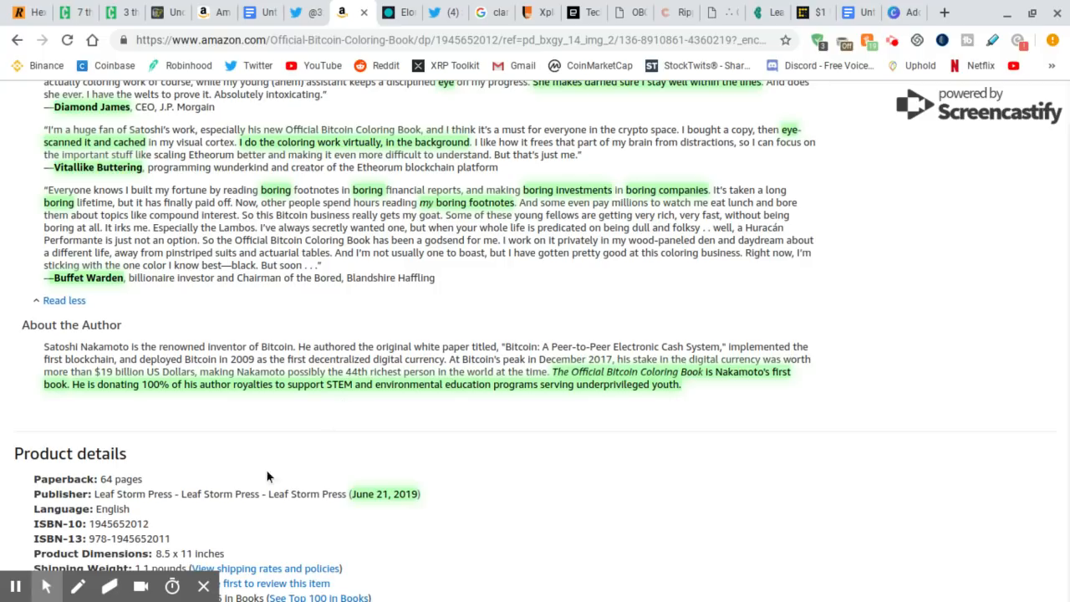
pyautogui.moveTo(159, 505)
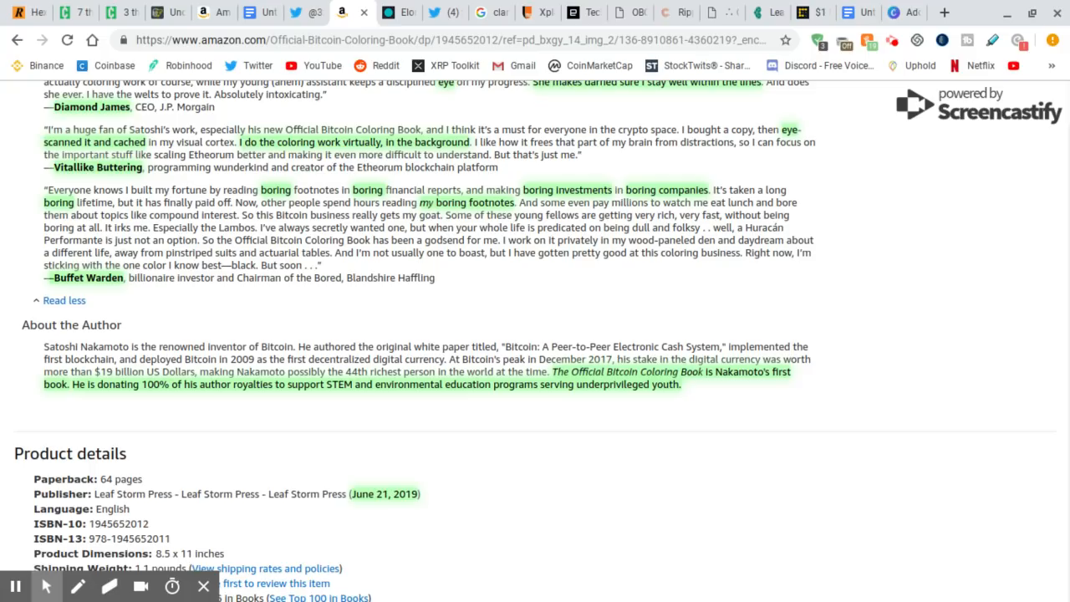
pyautogui.moveTo(304, 318)
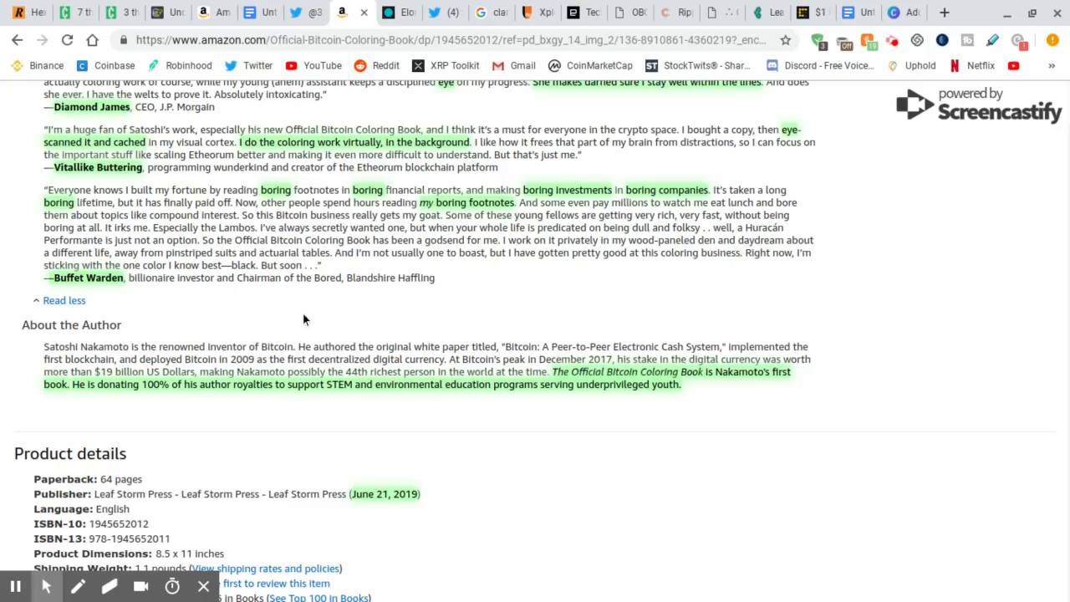
pyautogui.moveTo(625, 184)
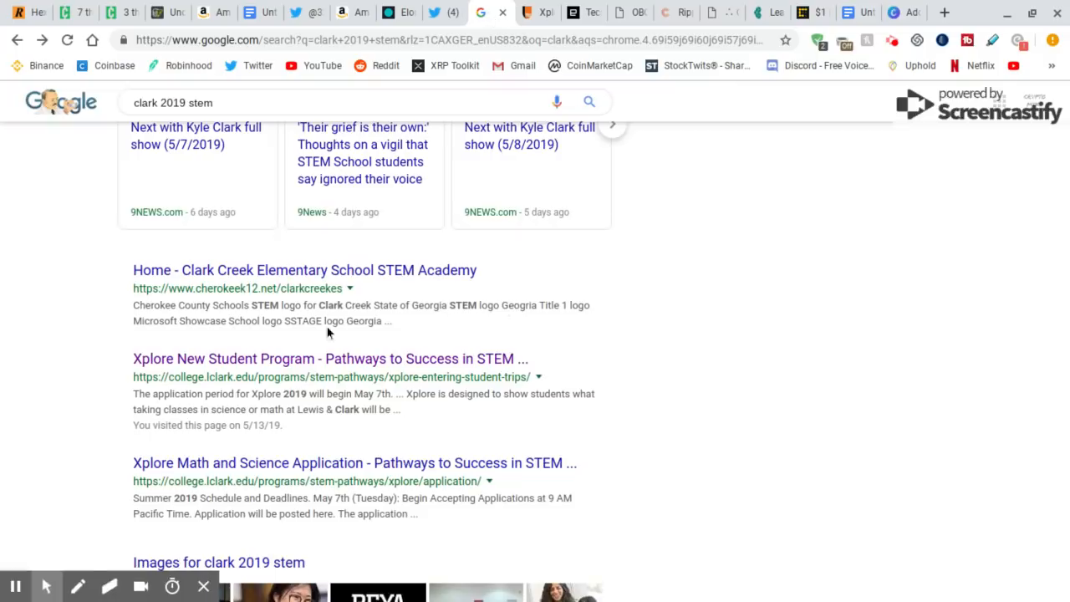
# - View the tweet decoding the Base64 string to clark2019, then return to the clark 2019 stem search
pyautogui.click(434, 13)
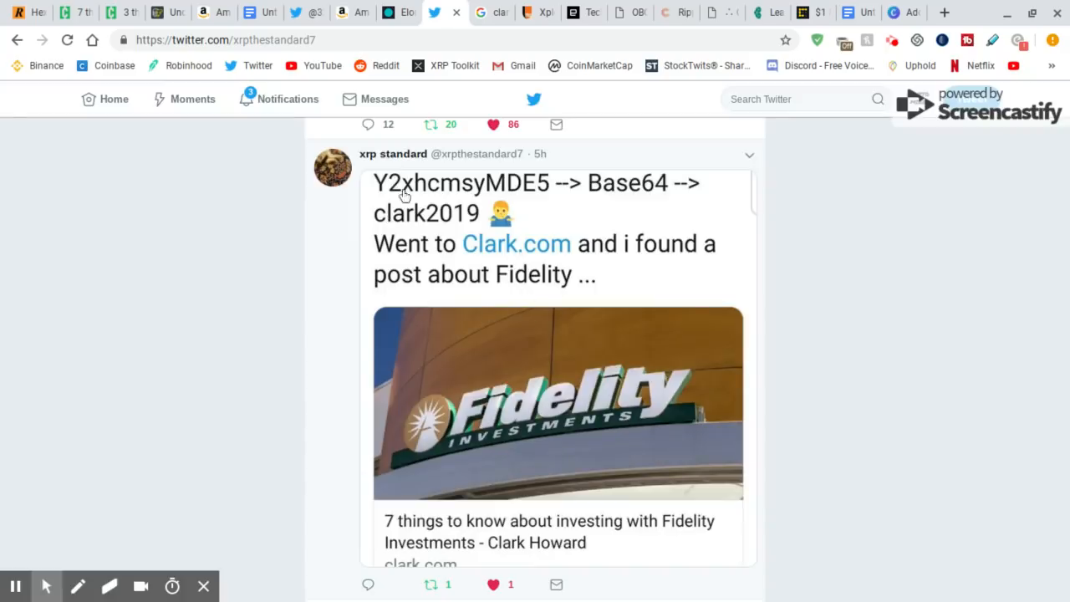
pyautogui.moveTo(453, 204)
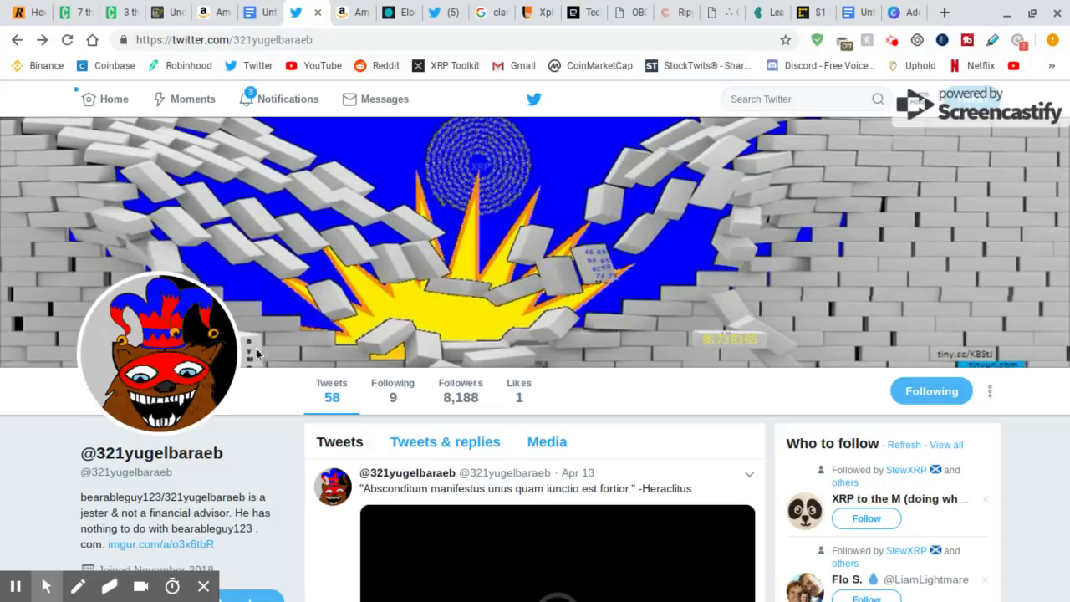
pyautogui.moveTo(294, 324)
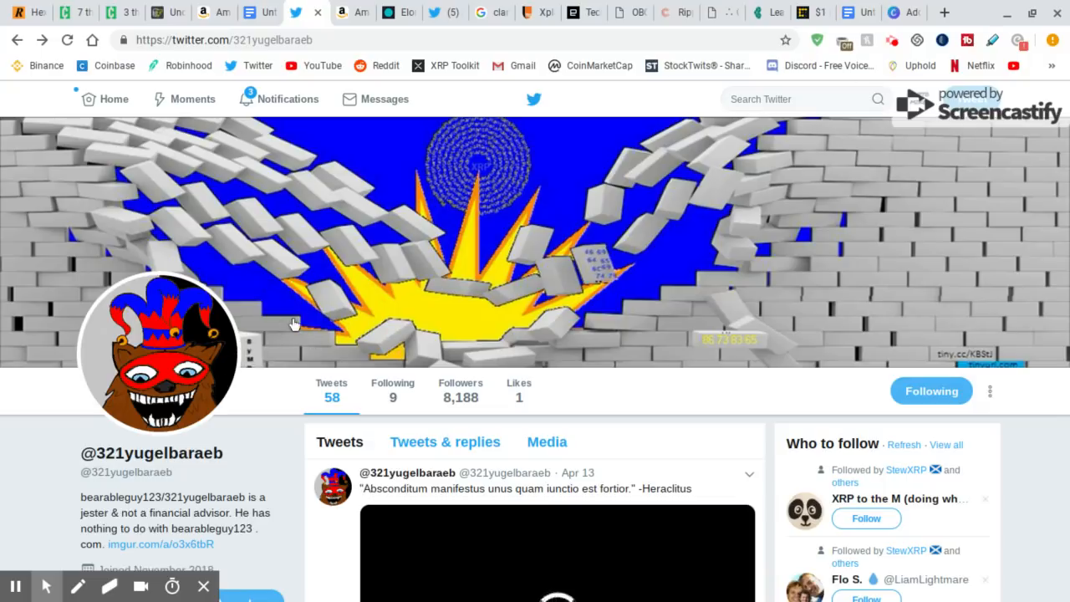
pyautogui.click(535, 12)
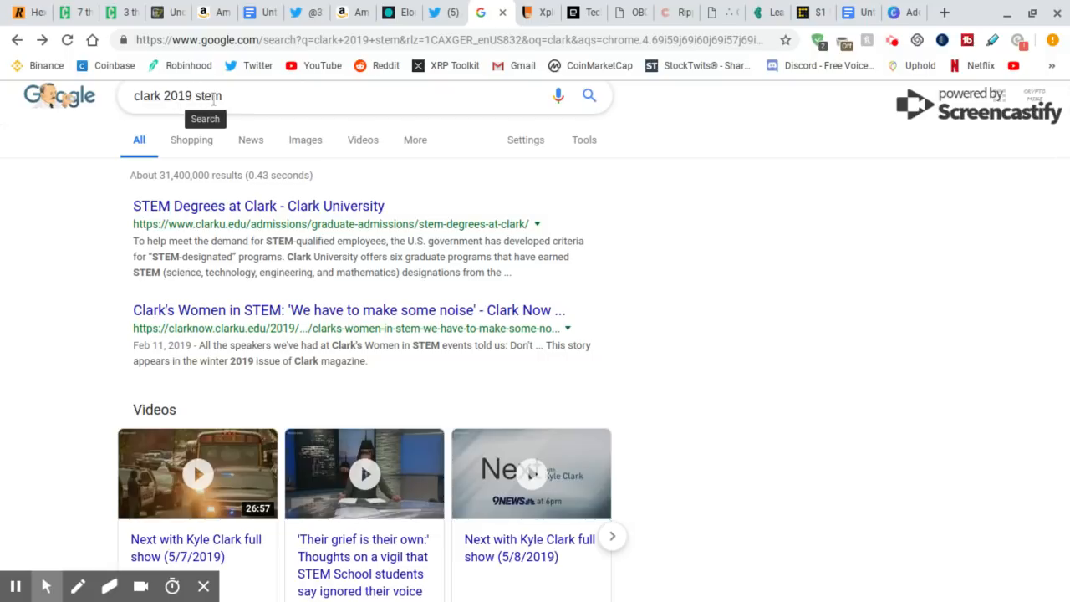
# - Find and open the Lewis & Clark Xplore New Student Program result in the clark 2019 stem search
pyautogui.scroll(-3)
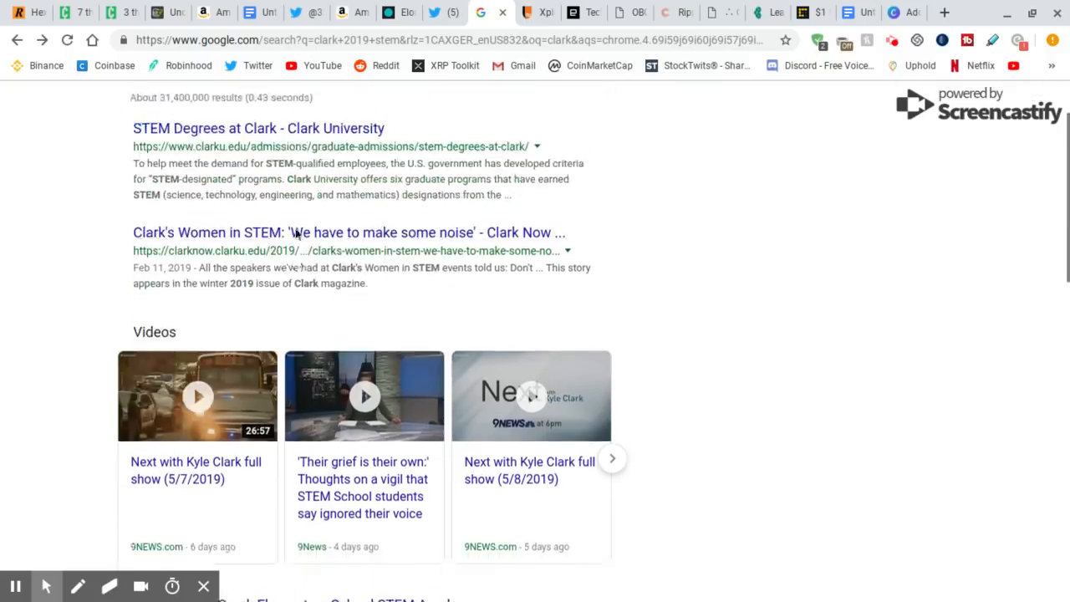
pyautogui.scroll(-3)
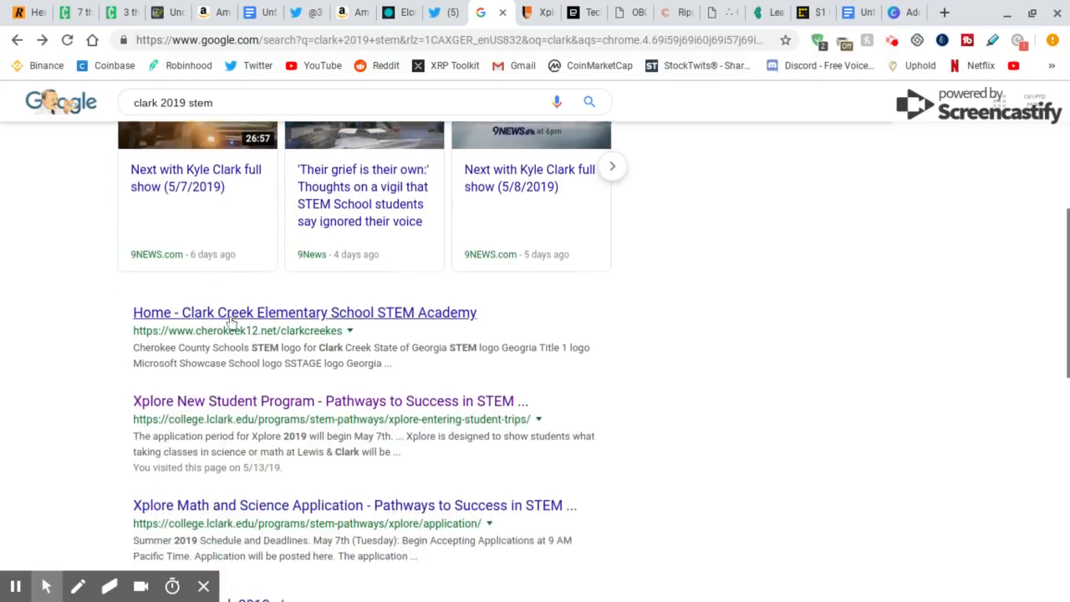
pyautogui.scroll(-3)
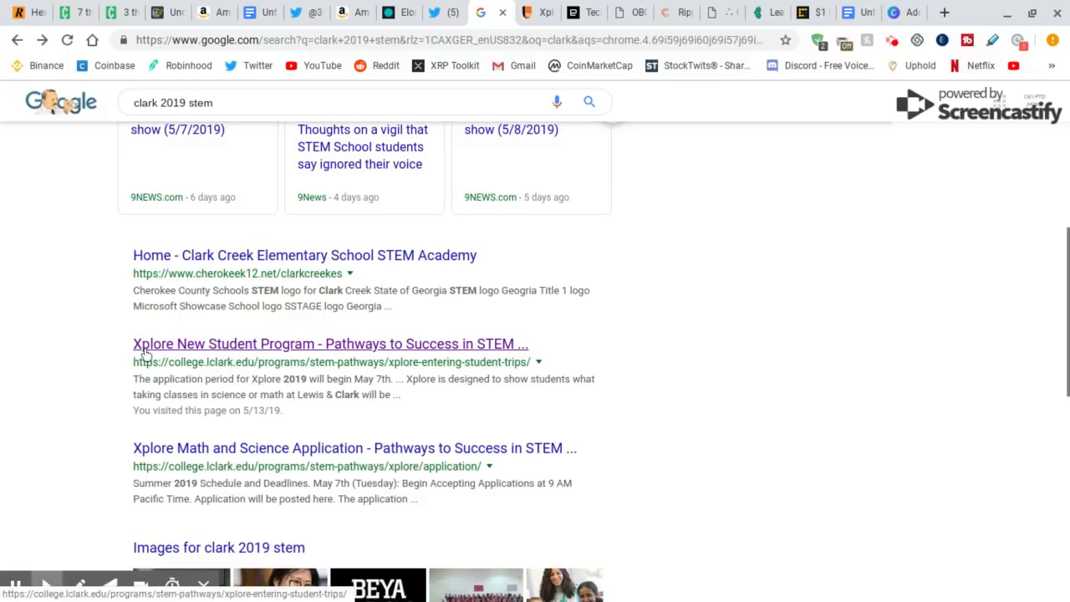
pyautogui.moveTo(237, 358)
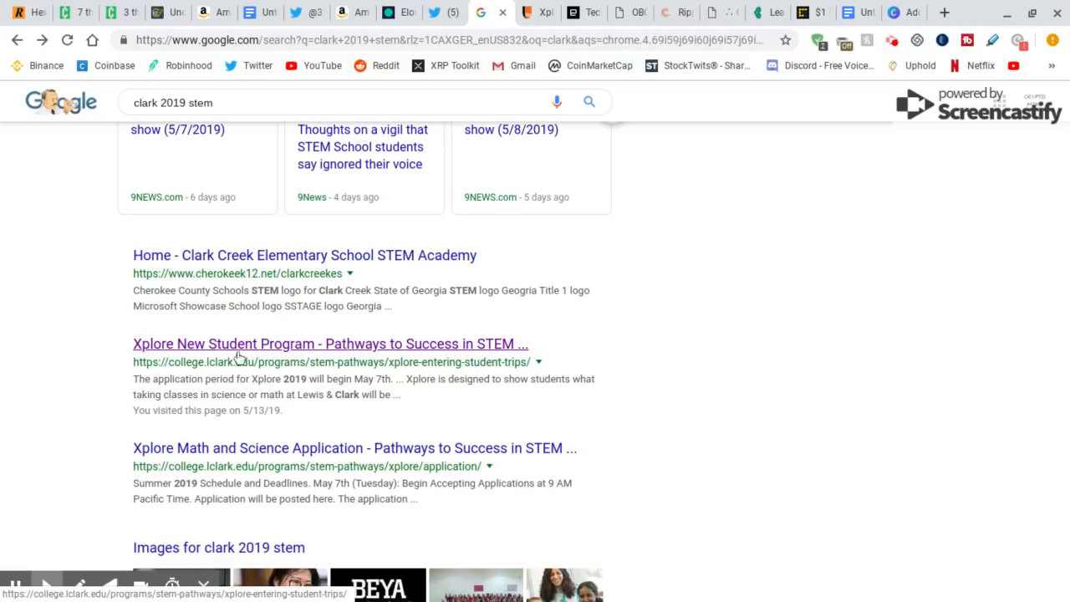
pyautogui.moveTo(512, 351)
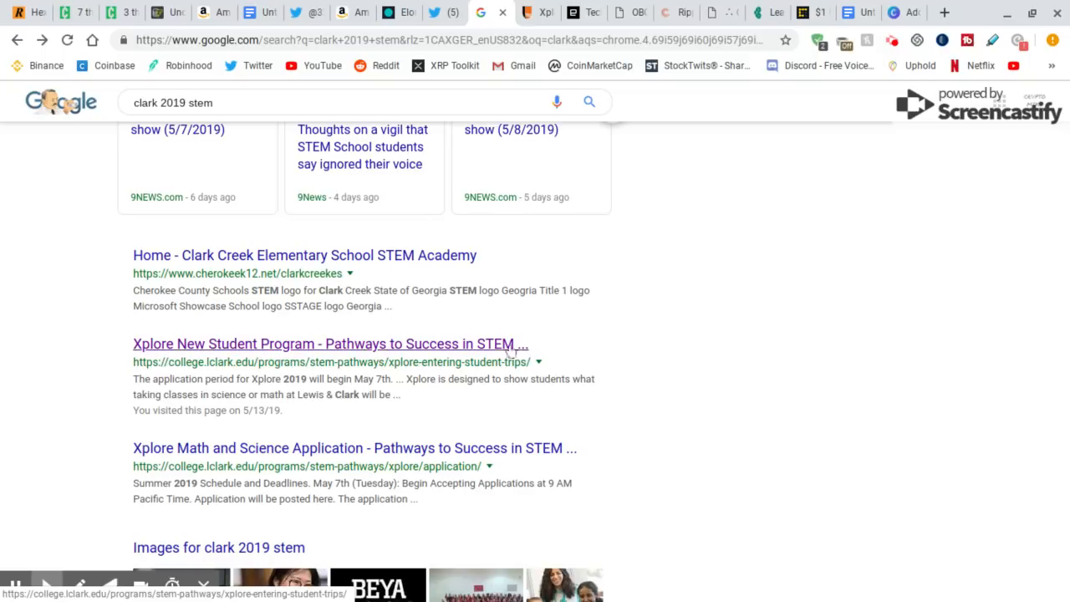
pyautogui.moveTo(221, 367)
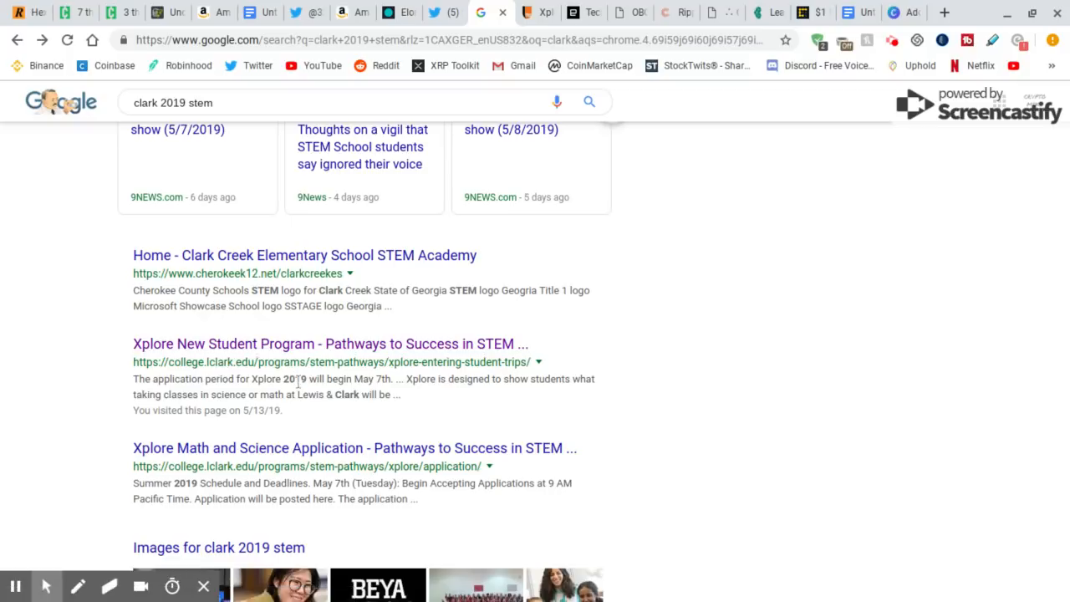
pyautogui.moveTo(328, 256)
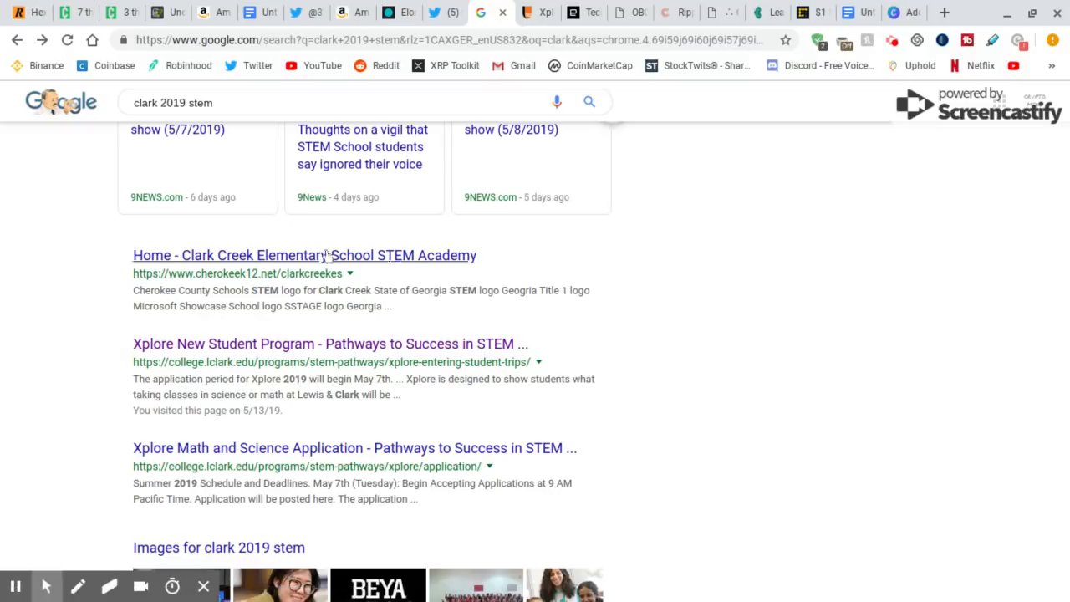
pyautogui.click(331, 344)
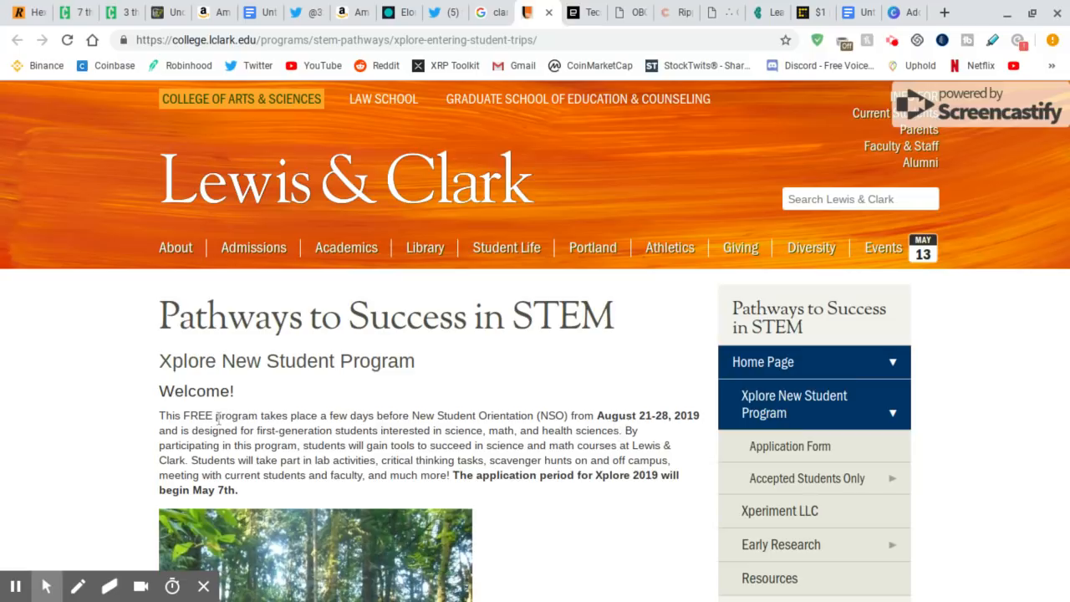
pyautogui.moveTo(217, 417)
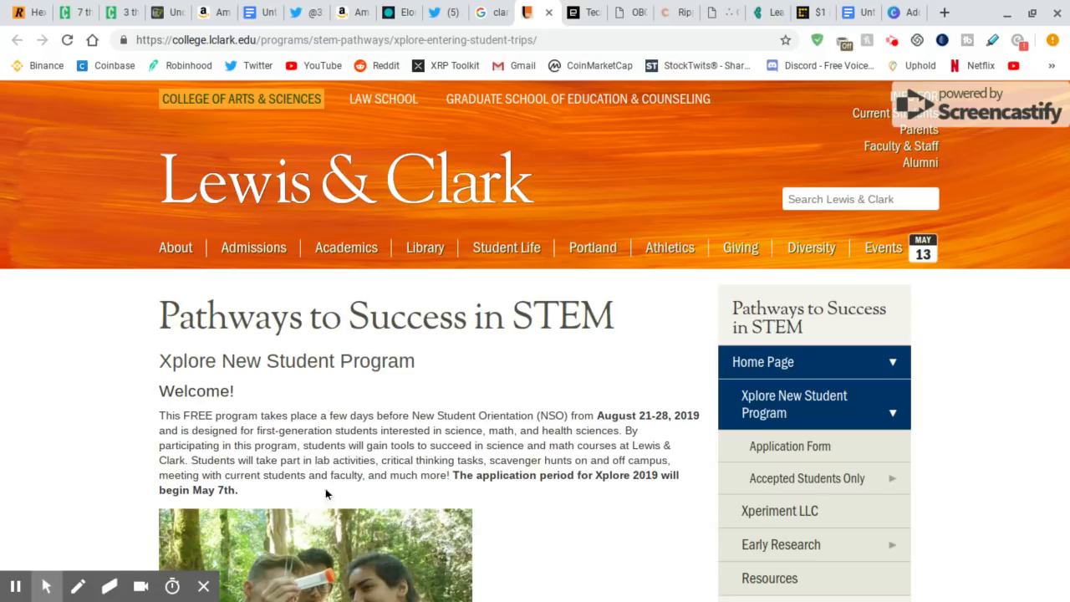
pyautogui.moveTo(549, 512)
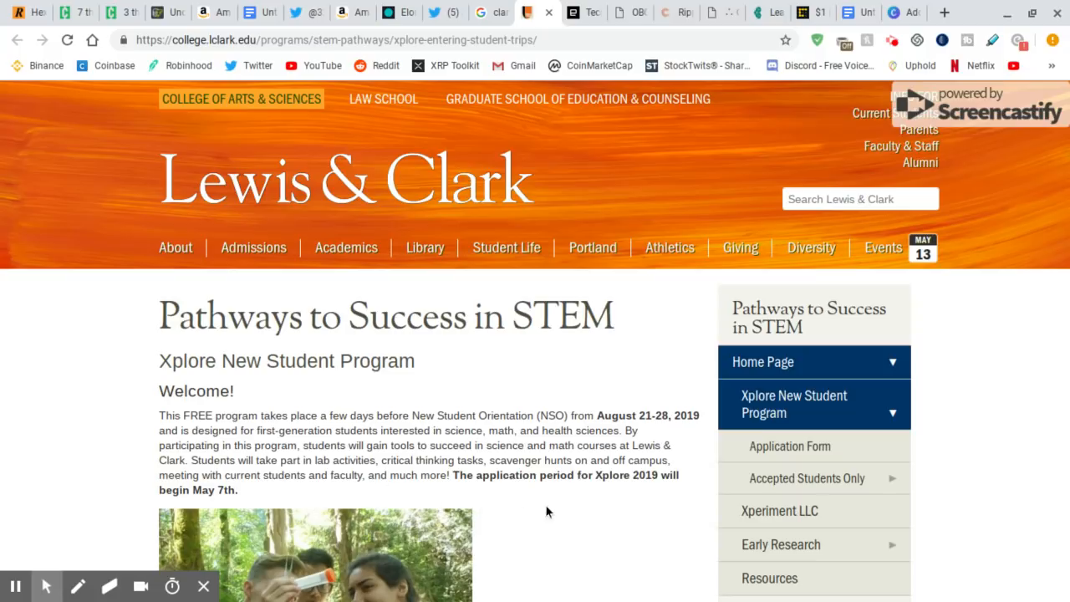
pyautogui.moveTo(600, 481)
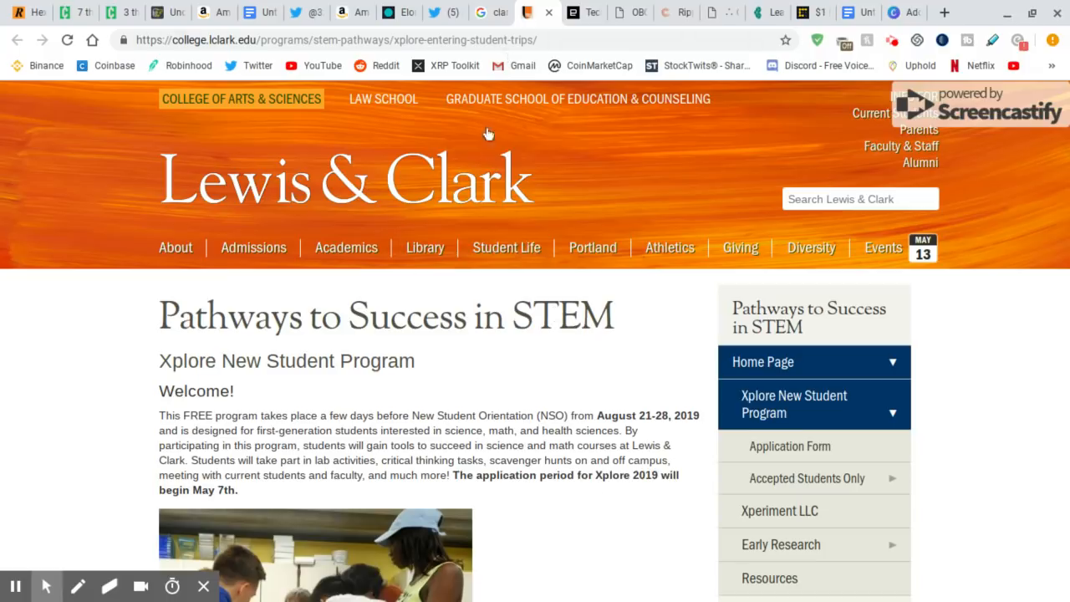
pyautogui.moveTo(665, 400)
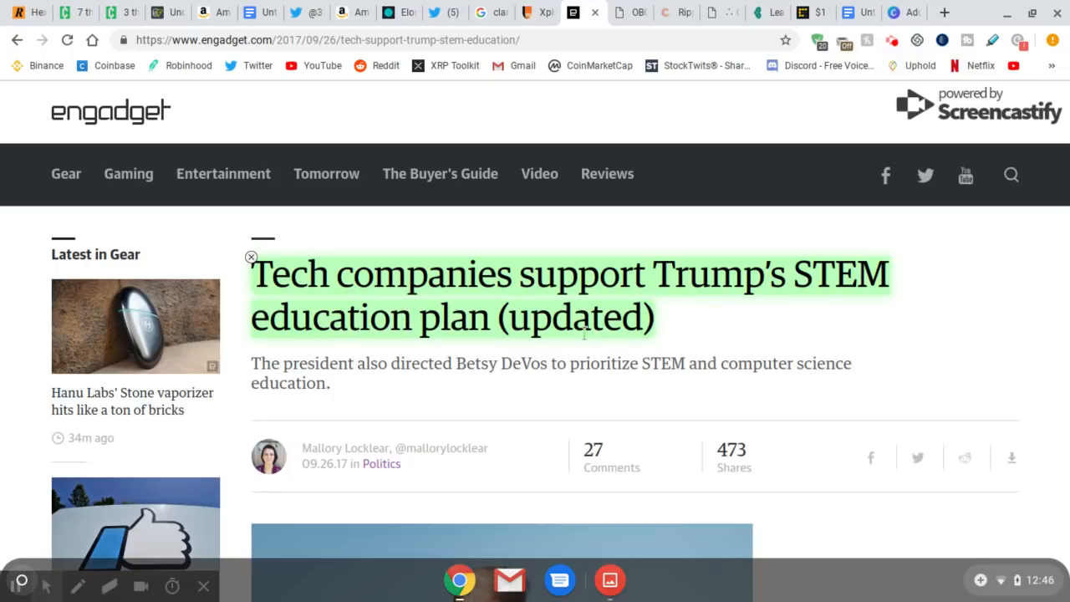
pyautogui.scroll(-3)
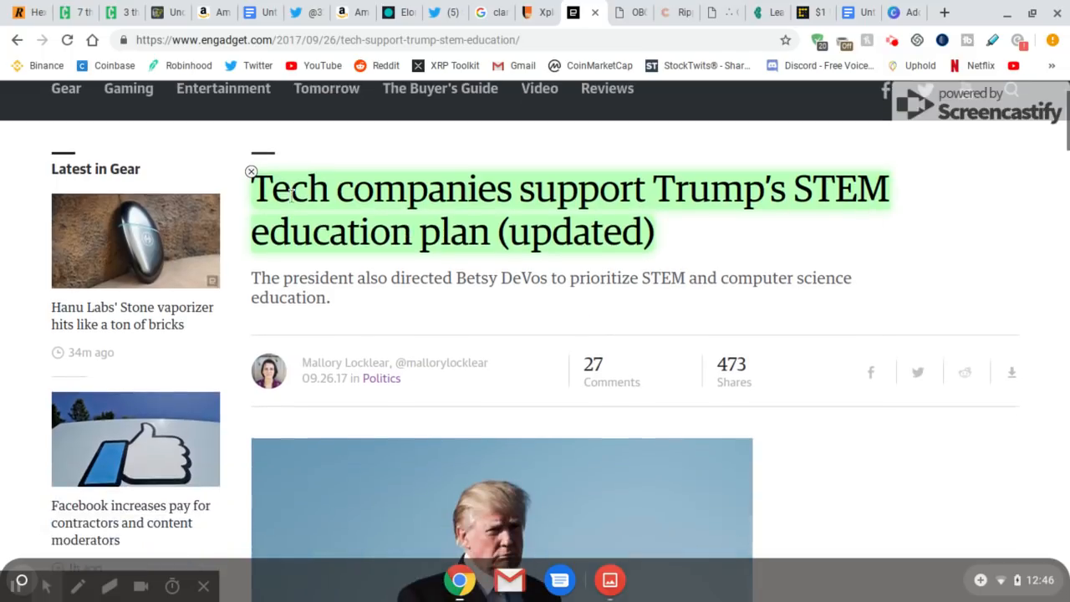
pyautogui.moveTo(317, 284)
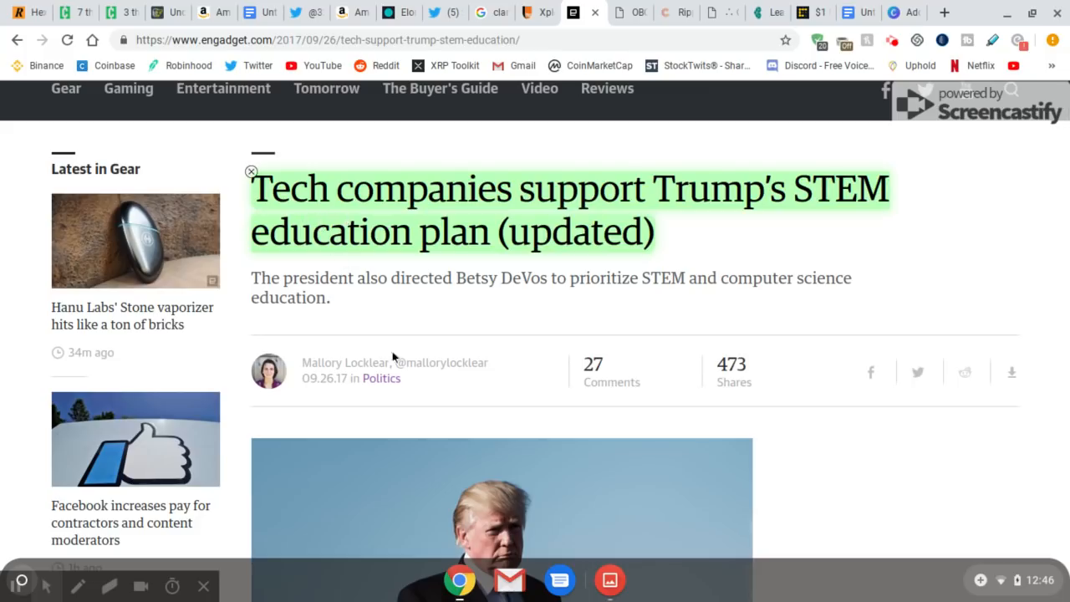
pyautogui.scroll(-3)
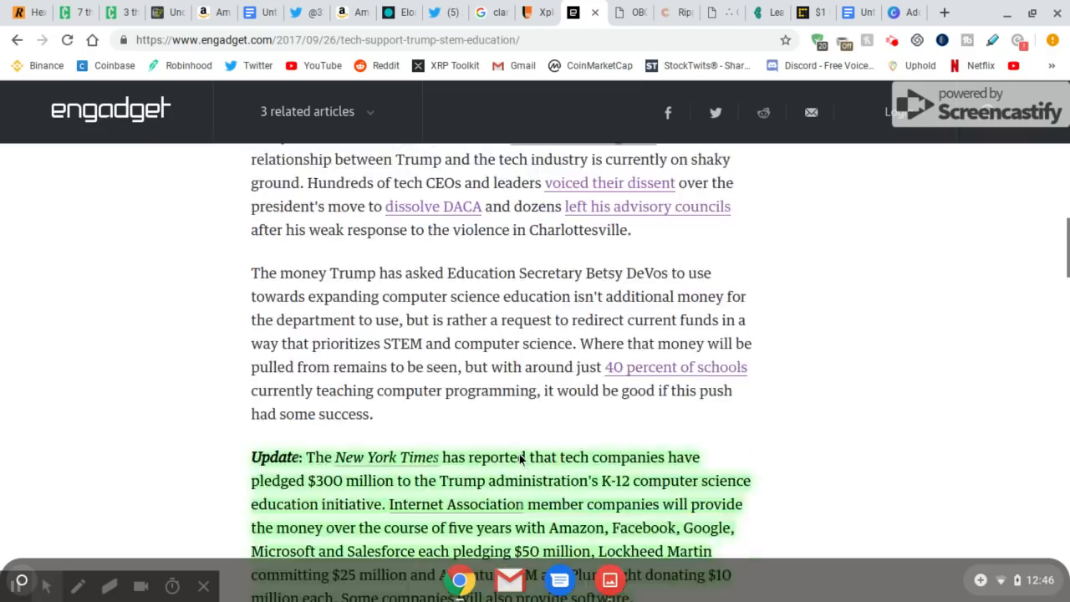
pyautogui.scroll(-3)
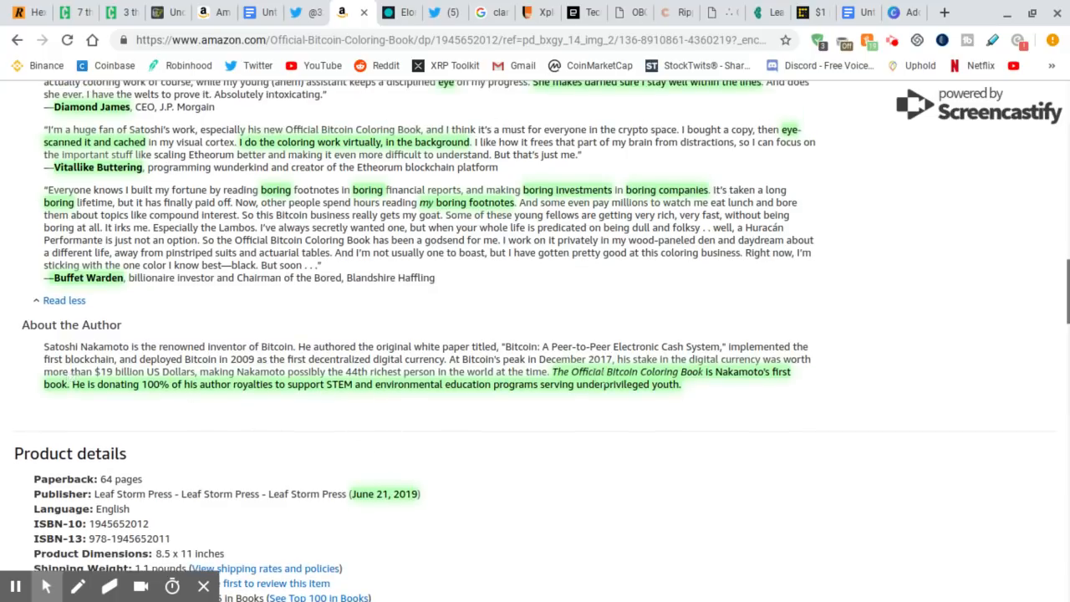
pyautogui.moveTo(578, 110)
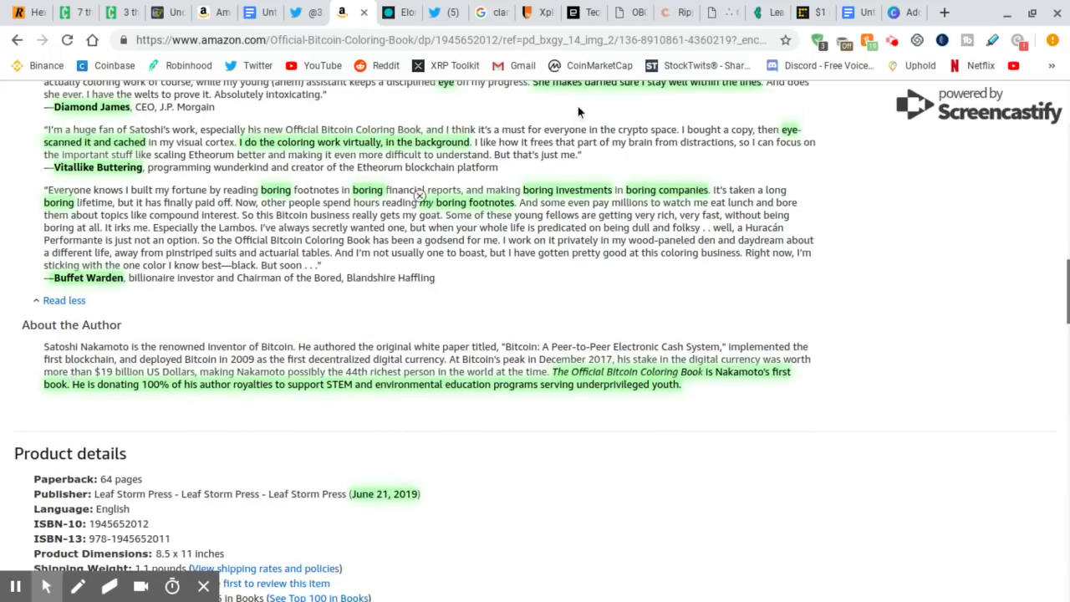
pyautogui.click(632, 12)
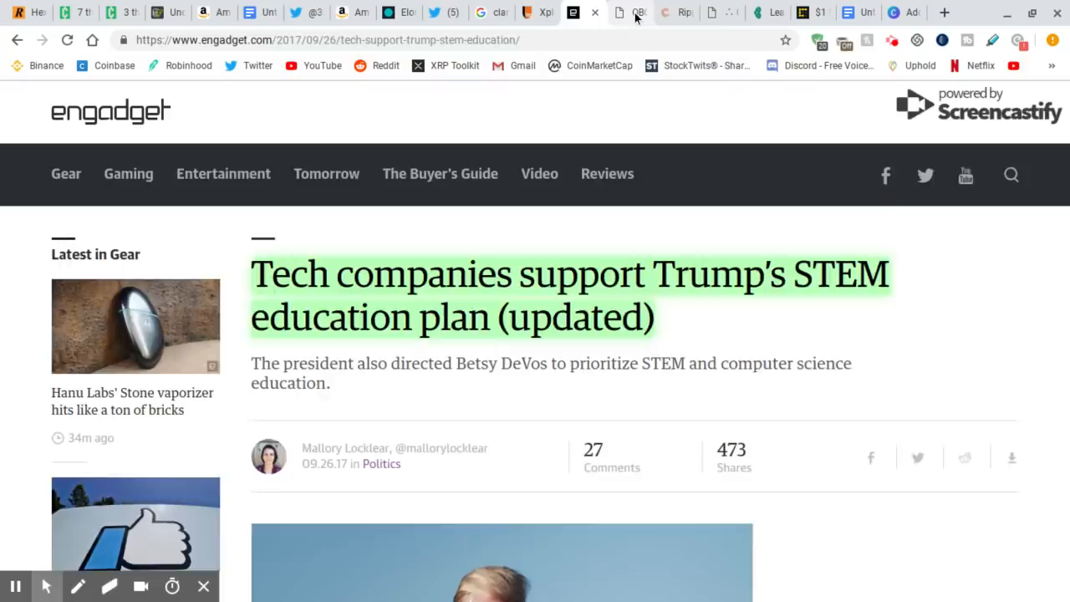
pyautogui.click(632, 13)
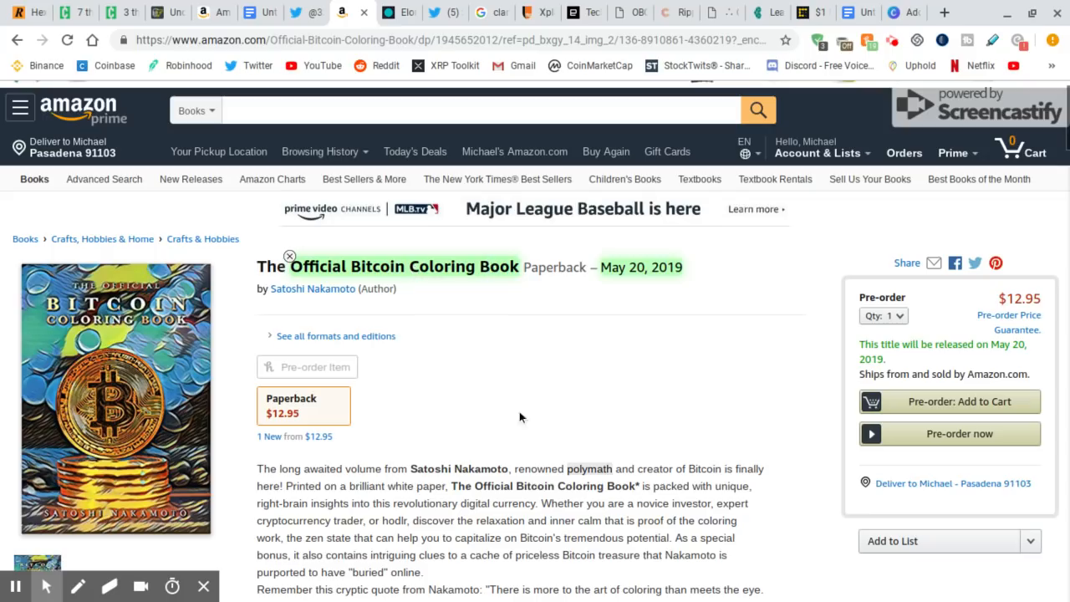
pyautogui.moveTo(633, 13)
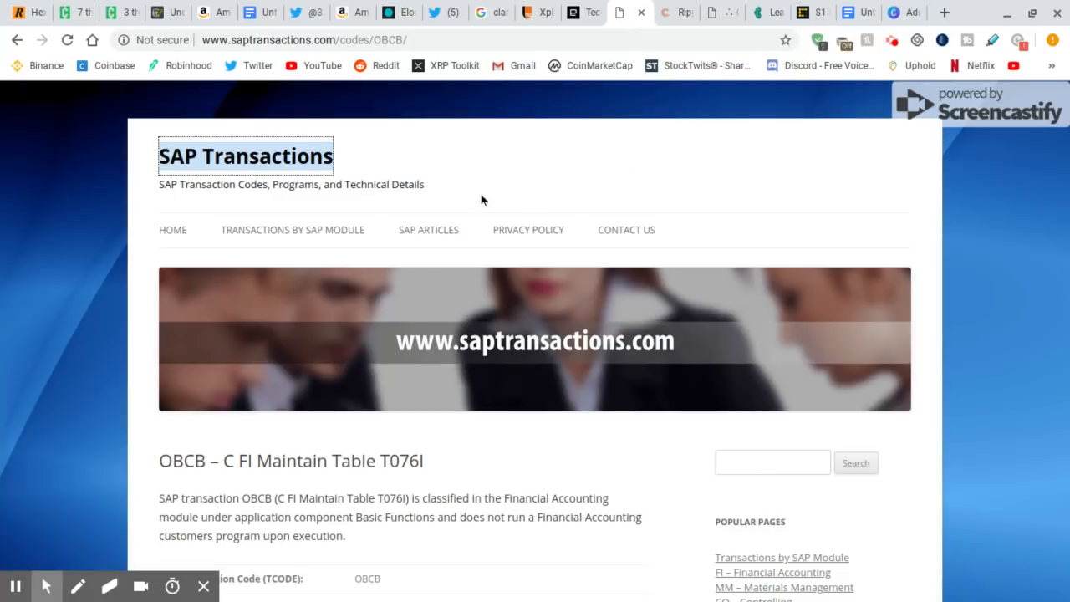
# - Read down the SAP Transactions OBCB entry, then go back to the obcb search results
pyautogui.scroll(-3)
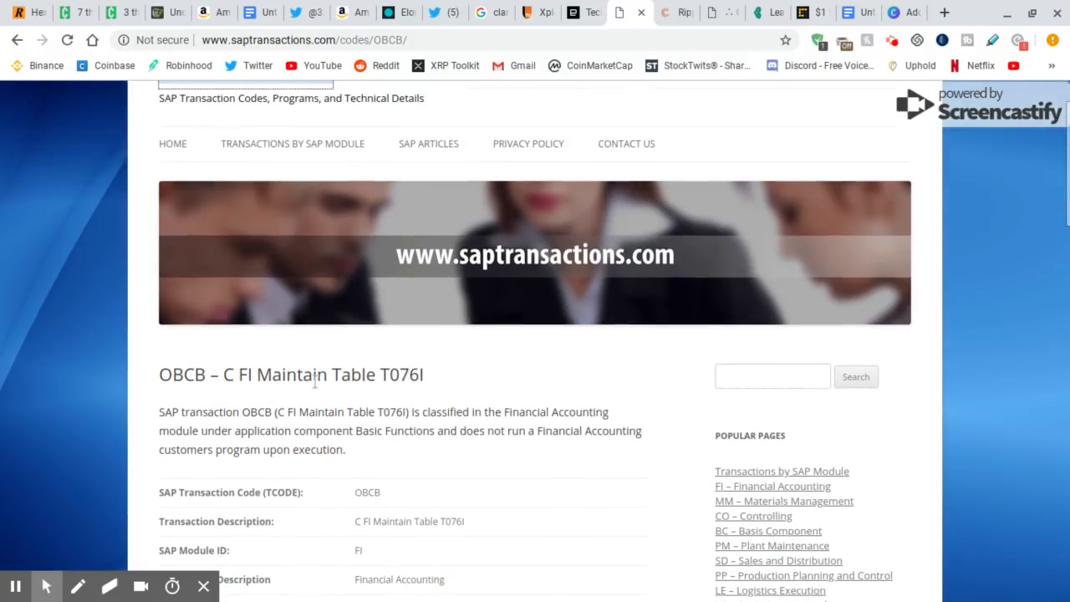
pyautogui.moveTo(375, 404)
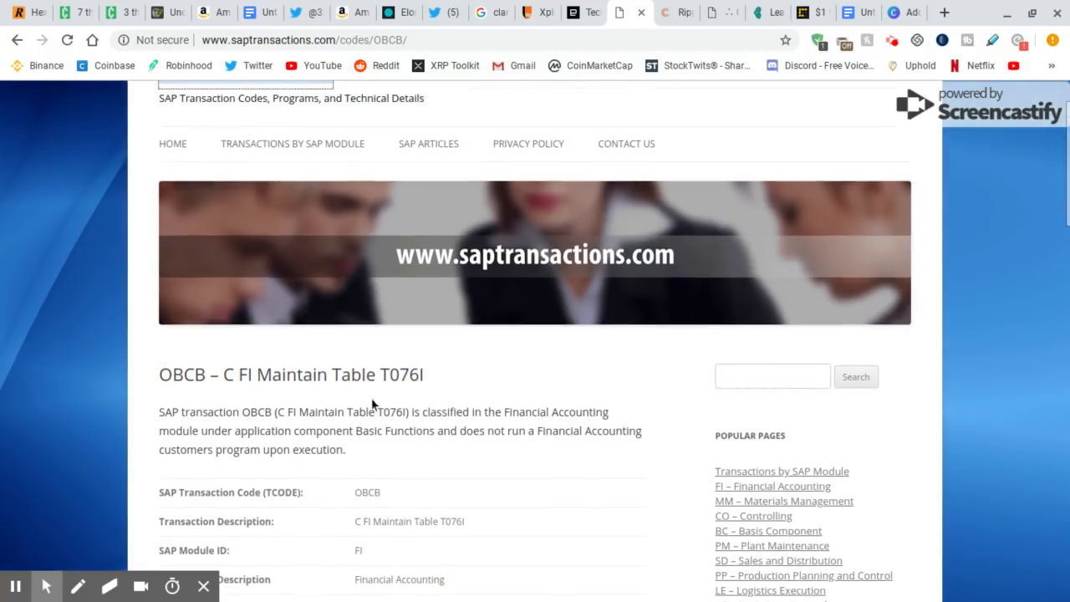
pyautogui.moveTo(431, 324)
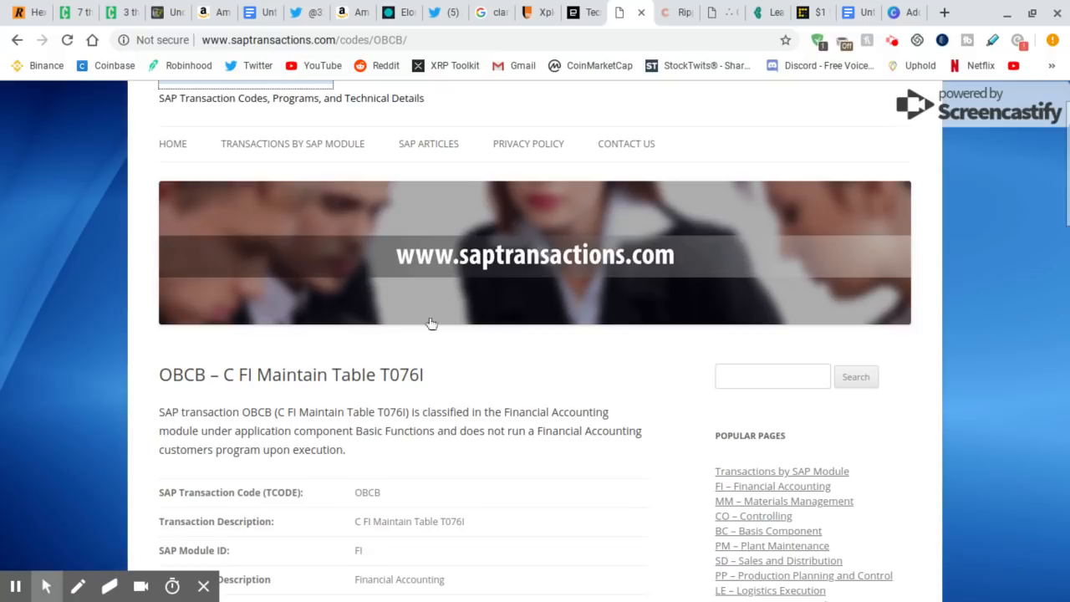
pyautogui.scroll(-3)
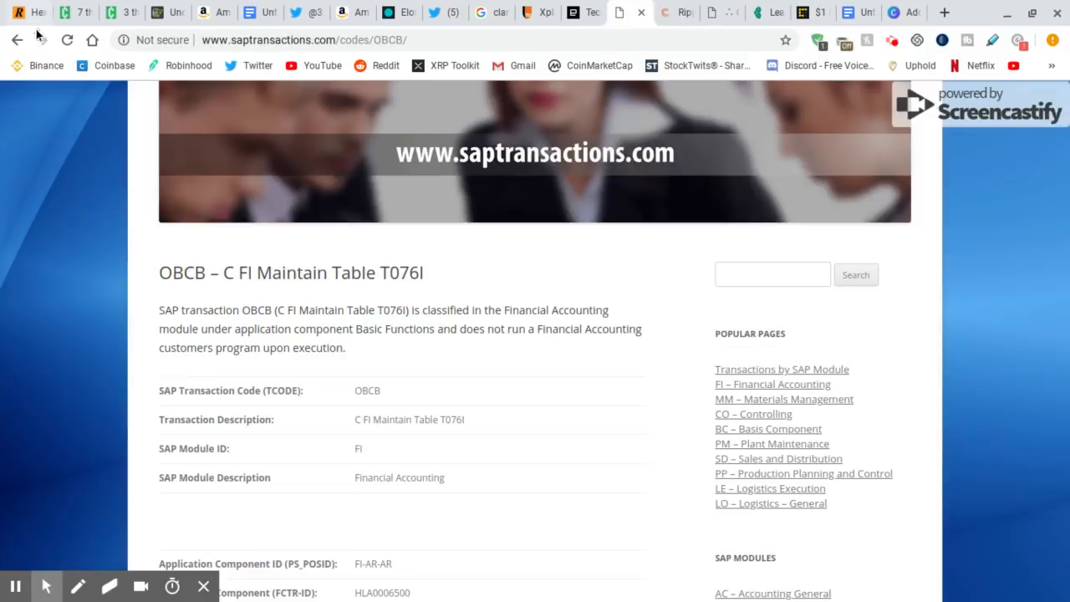
pyautogui.click(16, 40)
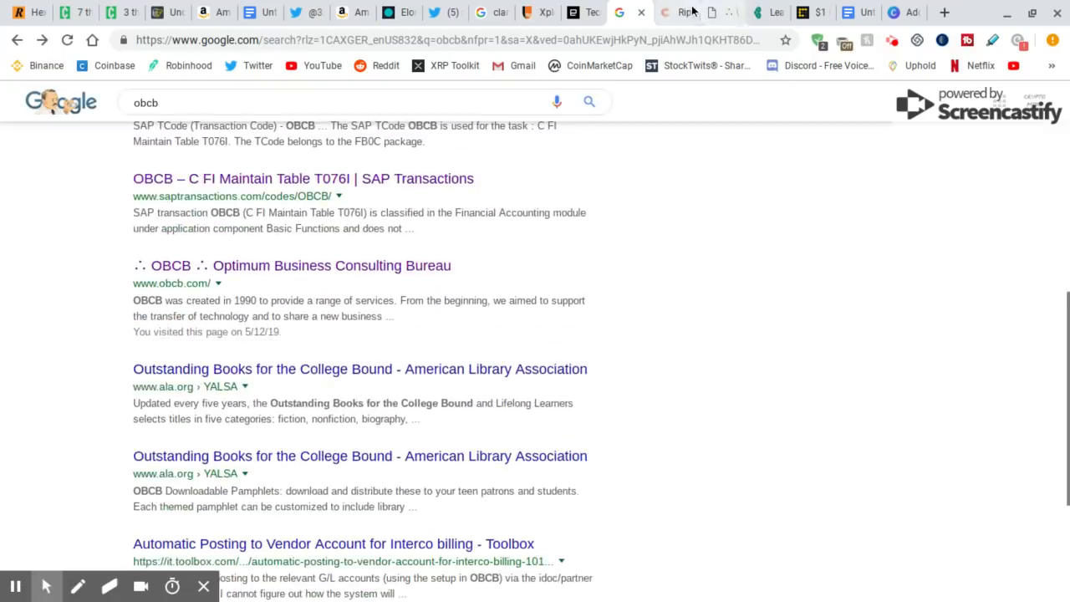
# - Glance at the Ripple–SAP settlements article, then move to the OBCB consulting website
pyautogui.click(628, 12)
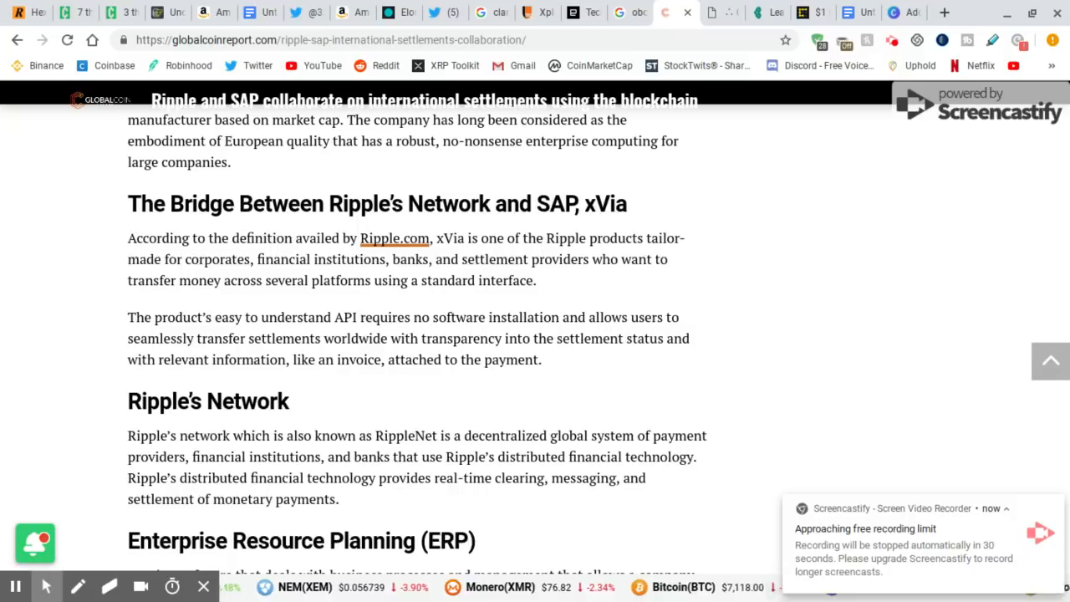
pyautogui.click(713, 12)
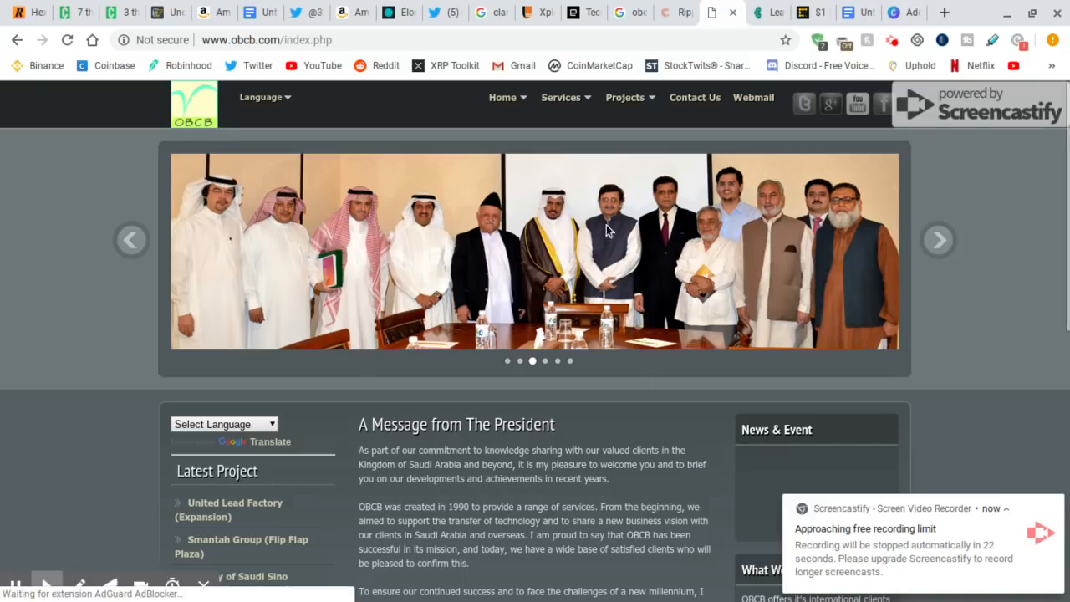
# - Scroll OBCB's president's message, then switch to the Saudi British Bank Ripple payments article
pyautogui.scroll(-3)
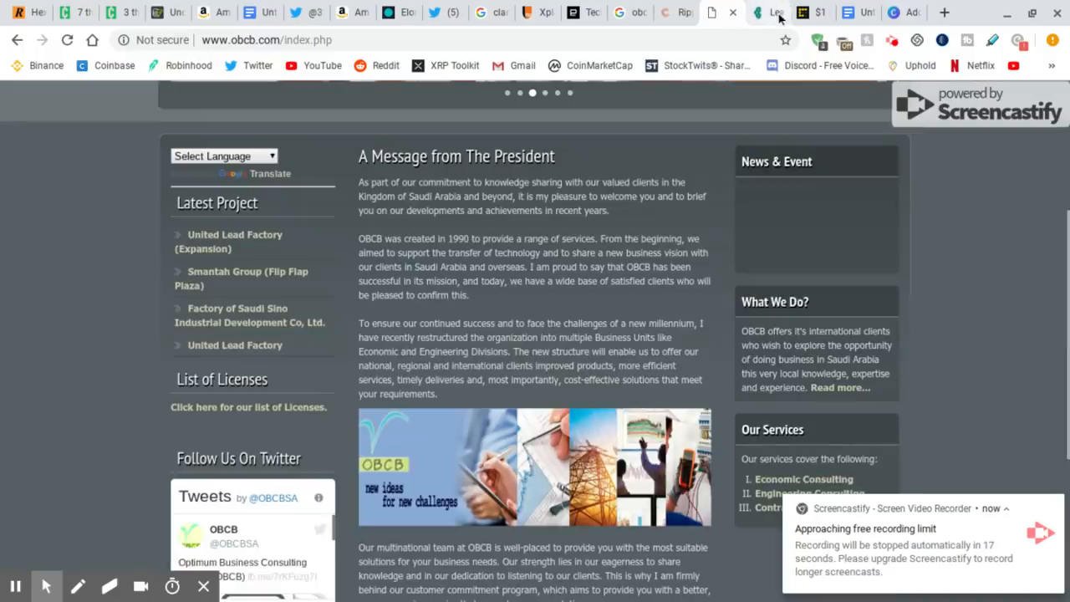
pyautogui.click(768, 11)
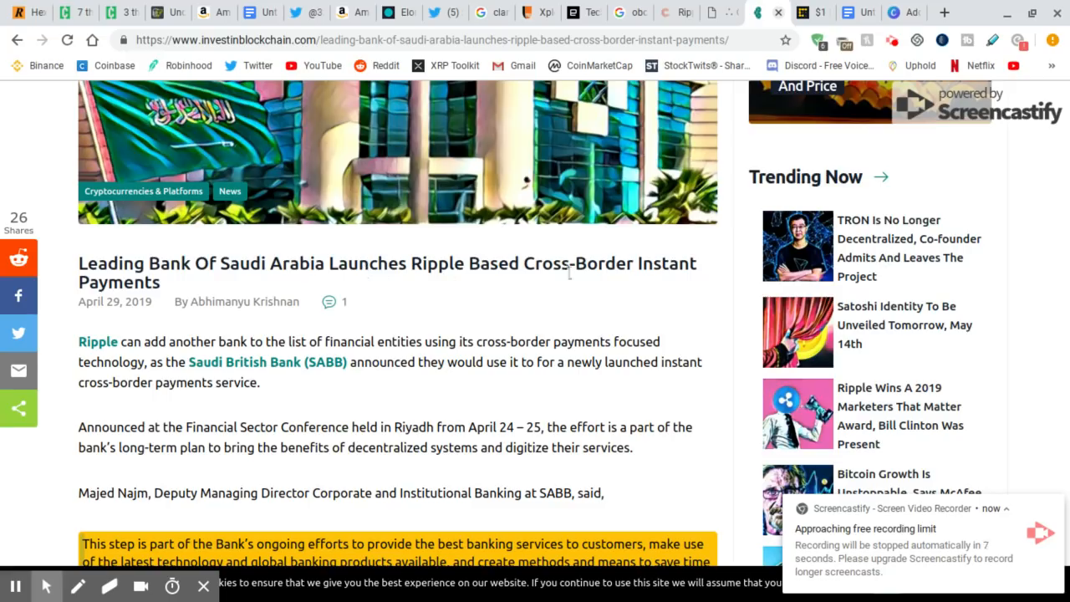
pyautogui.moveTo(679, 291)
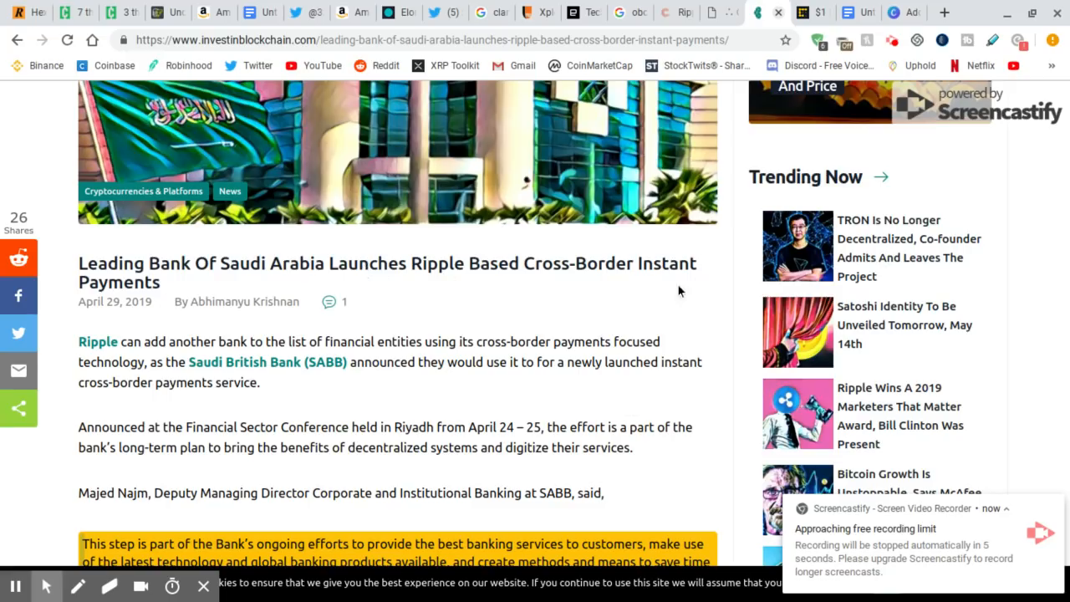
pyautogui.moveTo(634, 335)
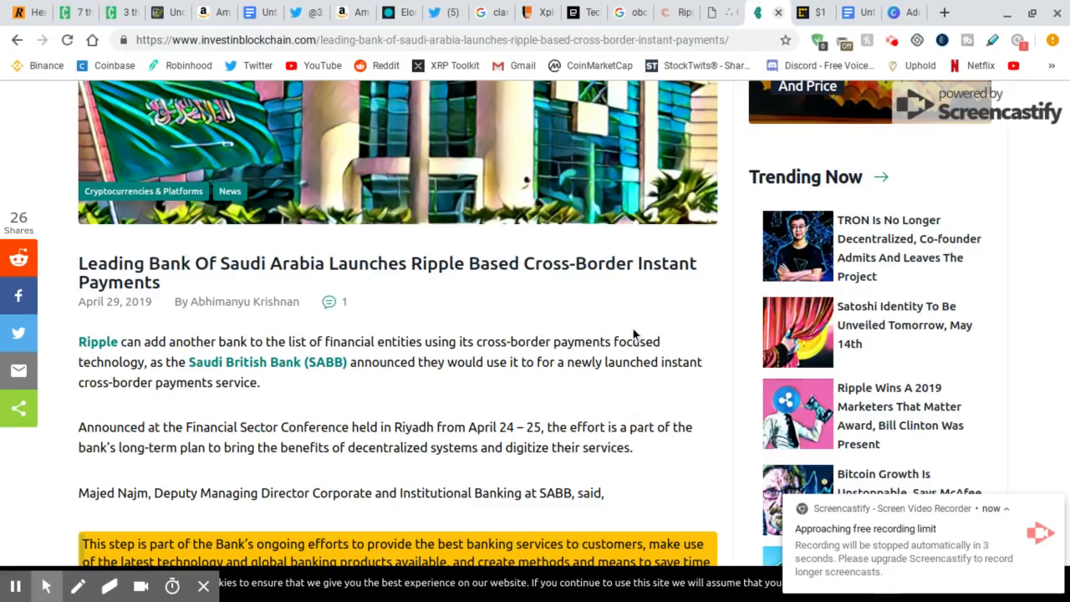